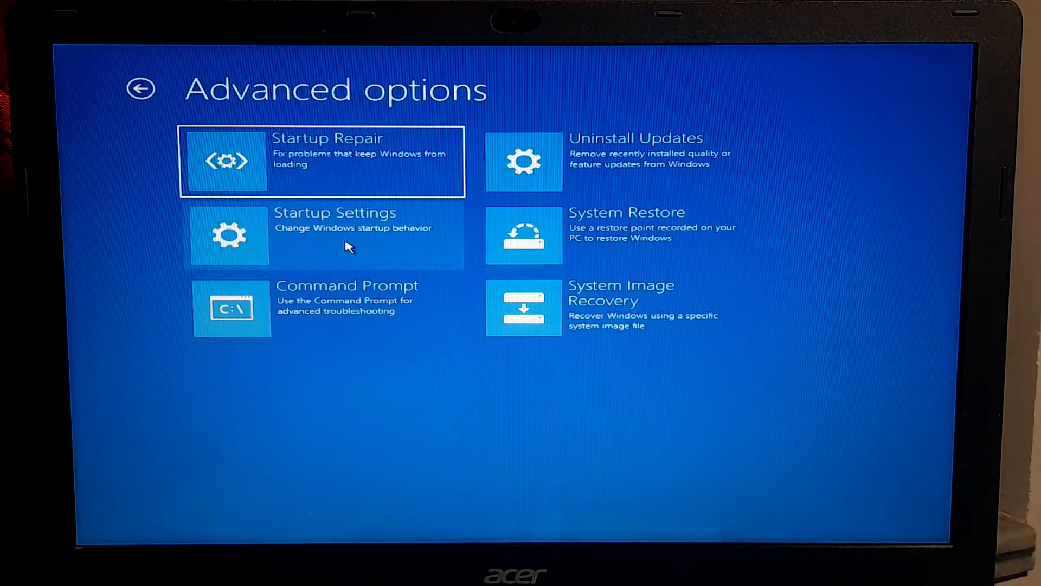
# - Restart the laptop from Startup Settings in Advanced options
pyautogui.click(323, 234)
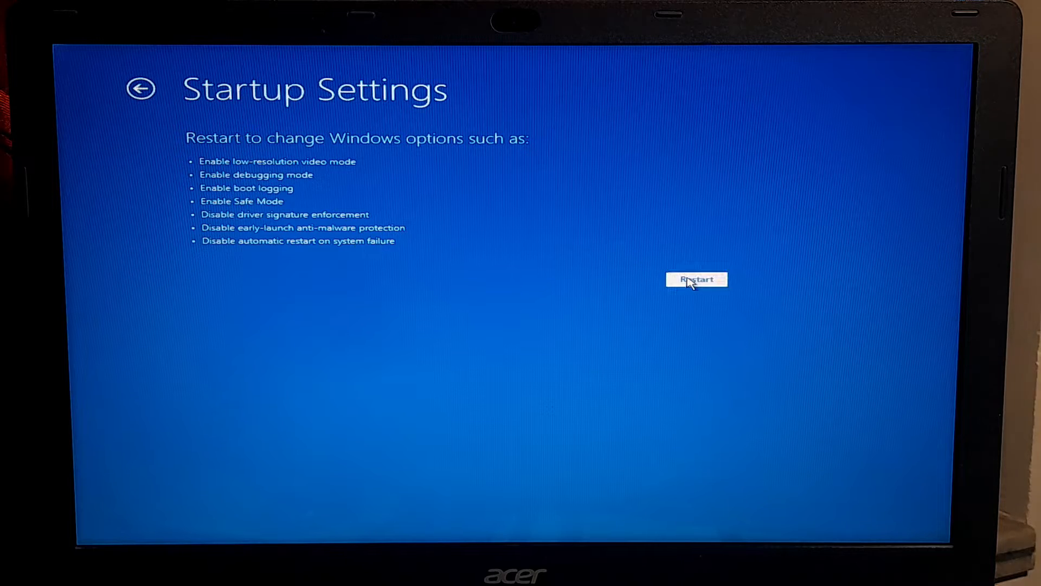
pyautogui.click(697, 279)
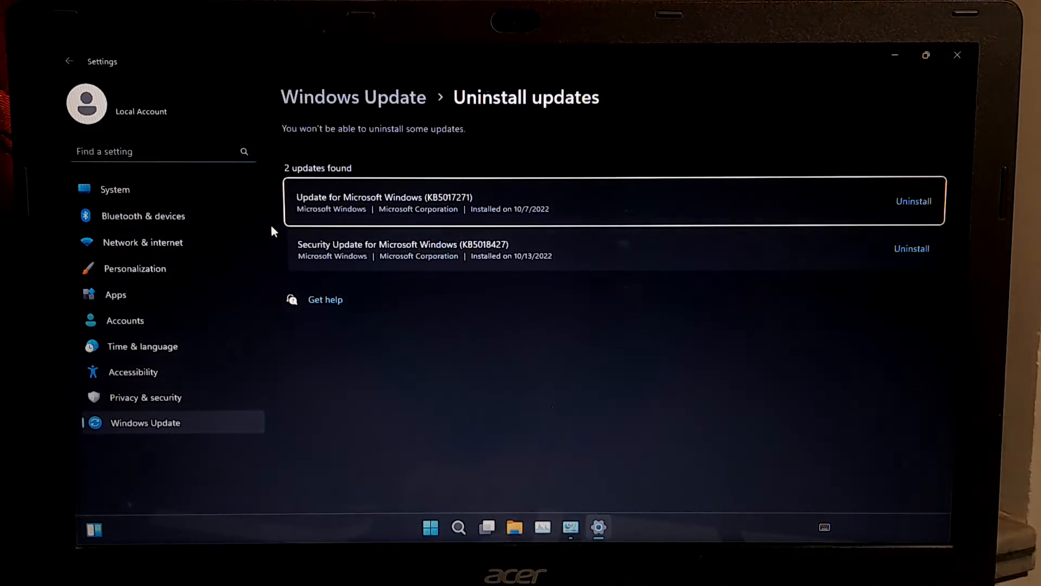
pyautogui.moveTo(514, 205)
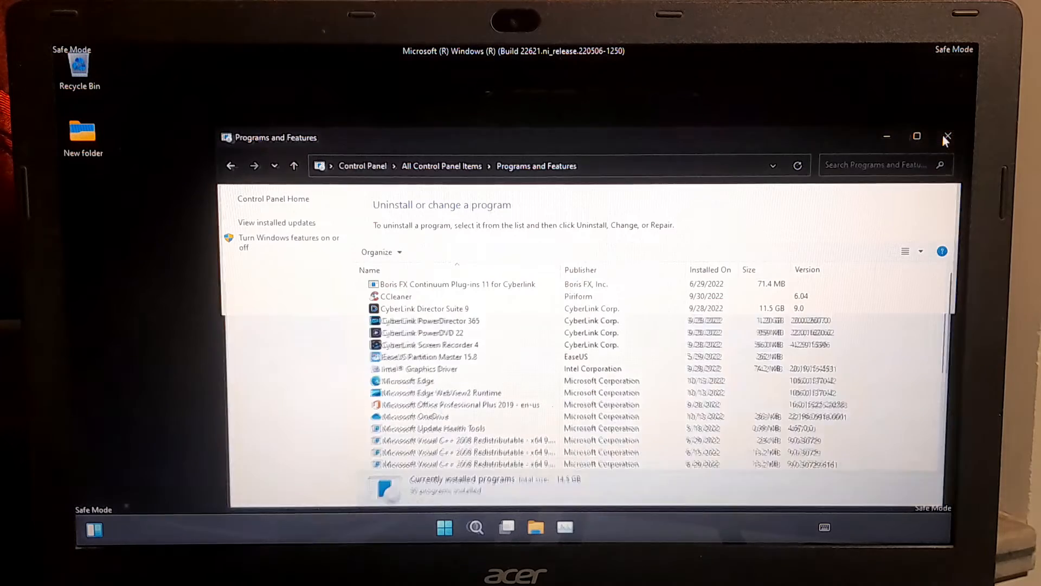
# - Close the Programs and Features window listing installed programs
pyautogui.click(948, 136)
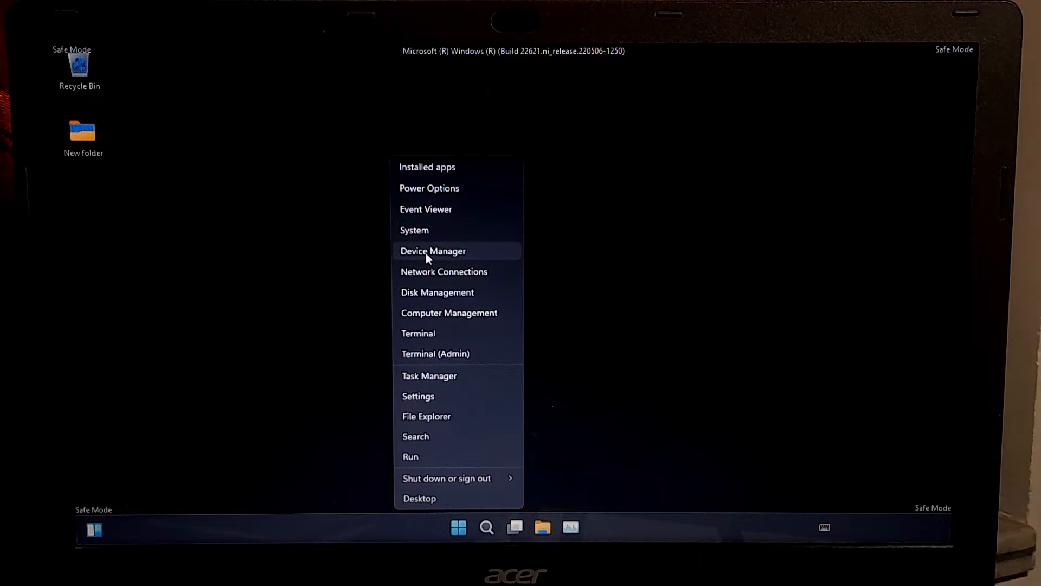
# - Open Device Manager and expand Display adapters to show Intel(R) HD Graphics Family
pyautogui.click(432, 251)
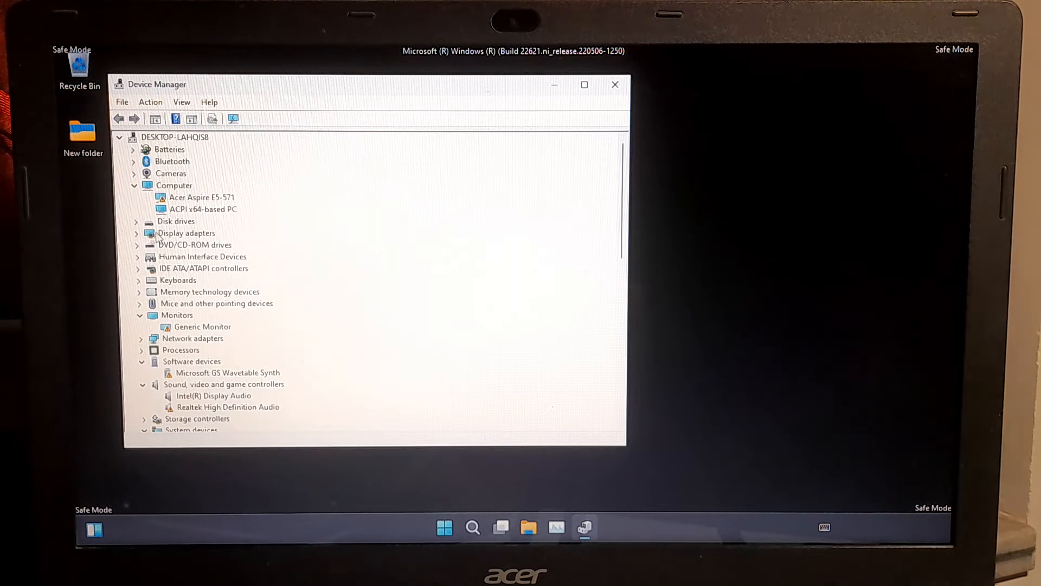
pyautogui.click(136, 234)
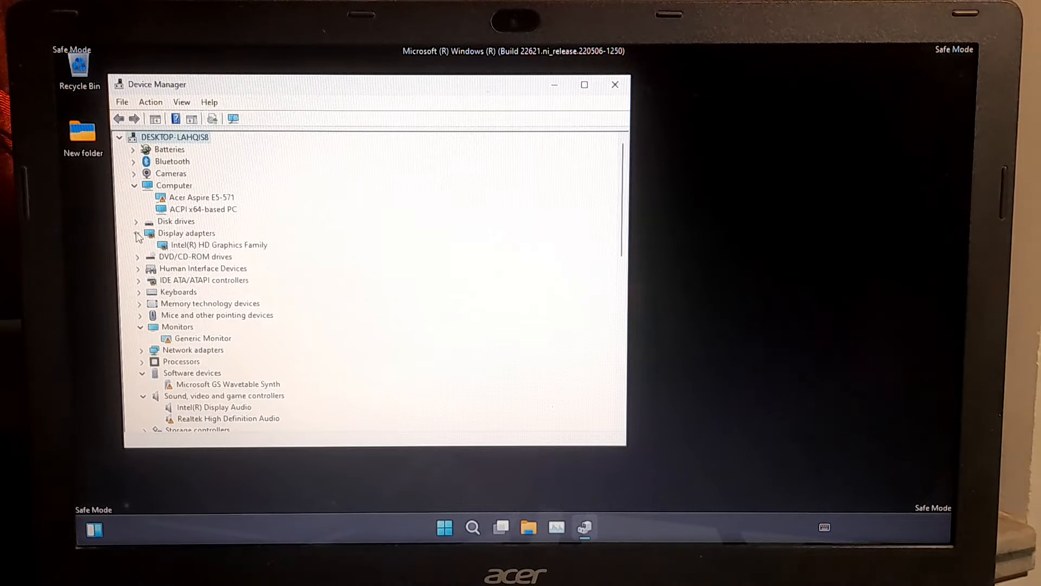
pyautogui.rightClick(219, 244)
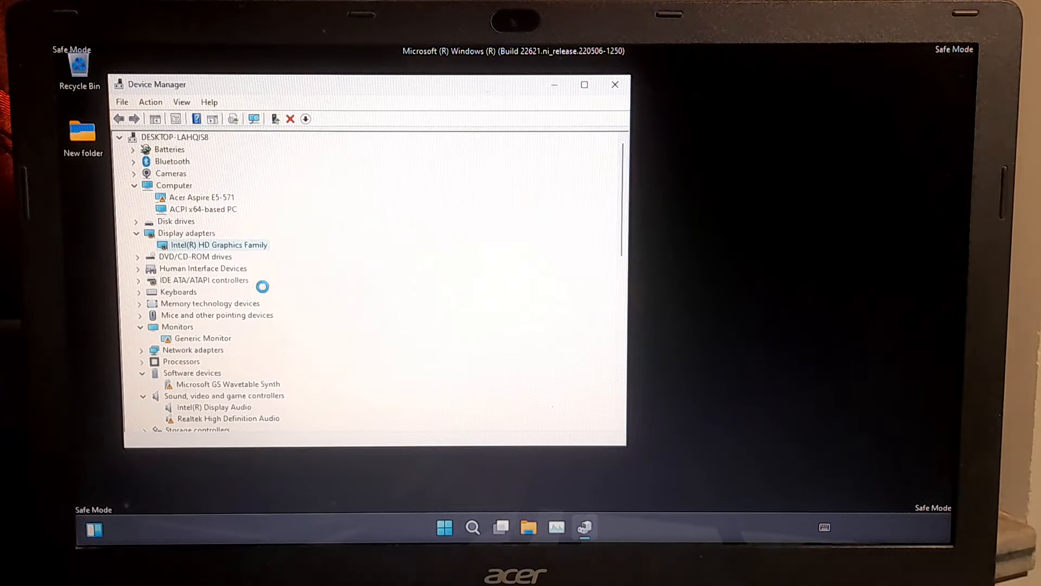
# - Uninstall Intel(R) HD Graphics Family with its driver, then restart the computer
pyautogui.click(290, 118)
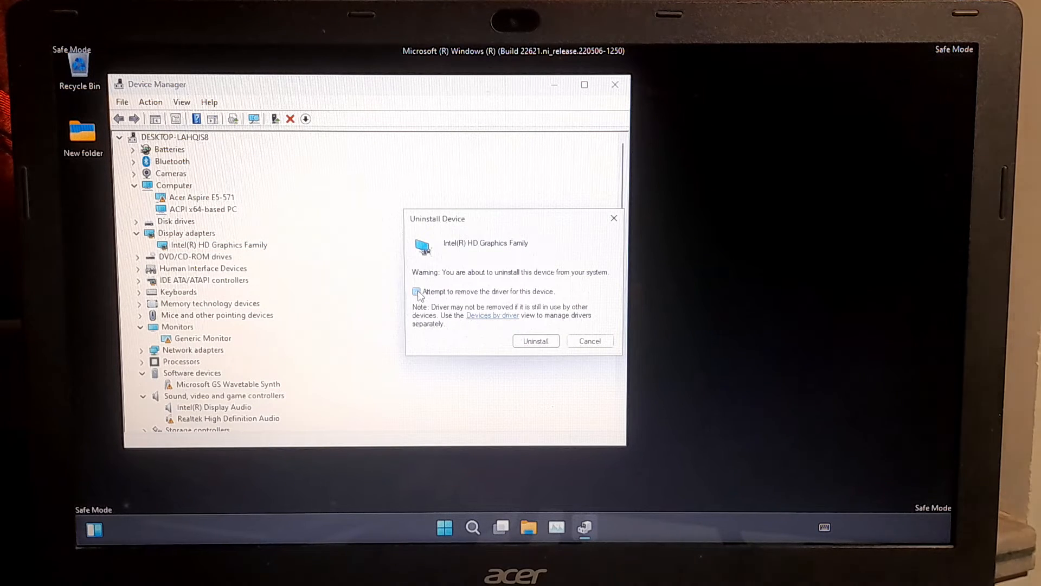
pyautogui.click(416, 292)
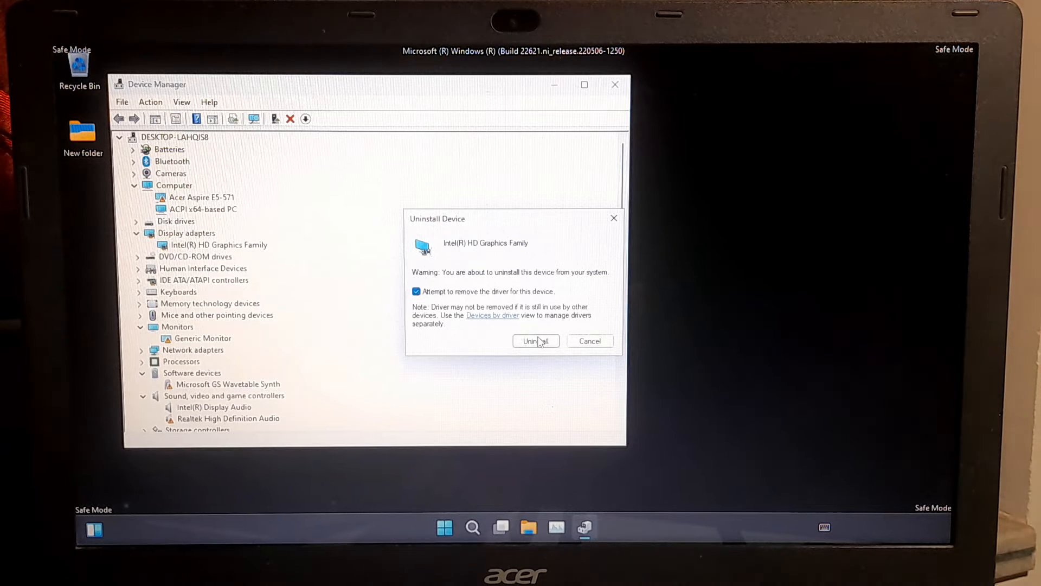
pyautogui.click(536, 341)
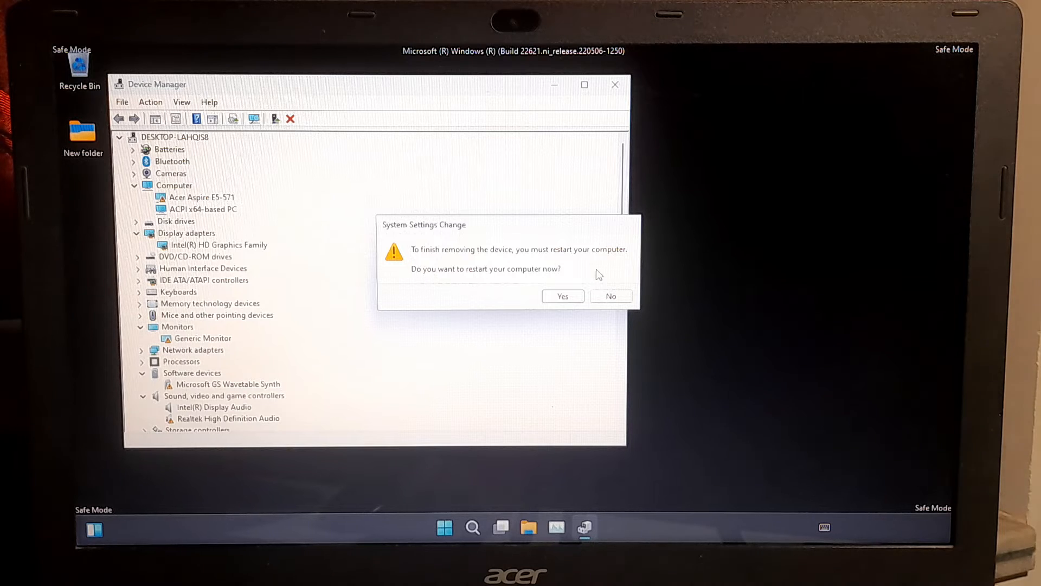
pyautogui.click(562, 296)
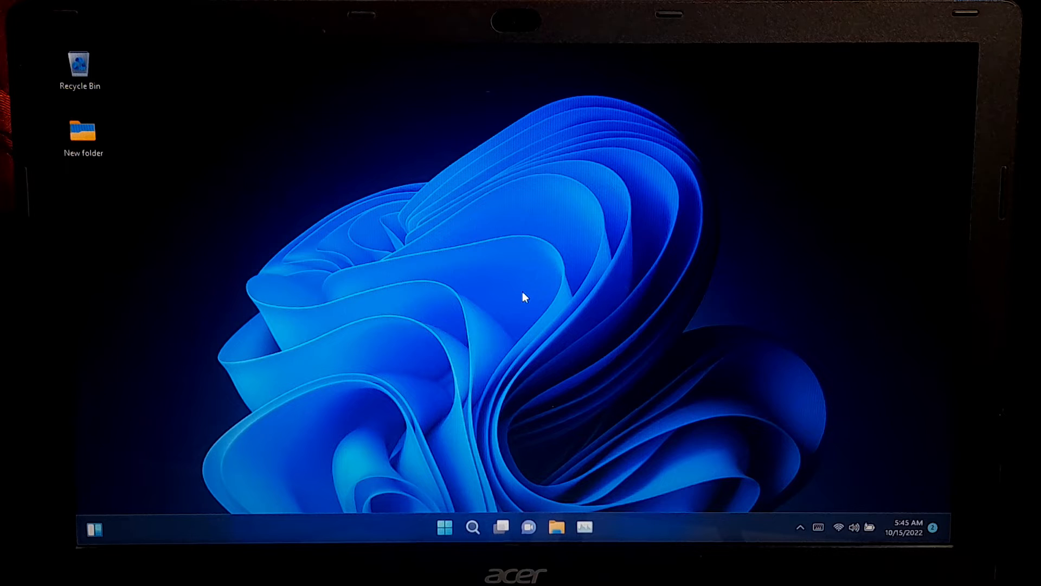
# - Search for Terminal and run it as administrator, accepting the UAC prompt
pyautogui.click(473, 527)
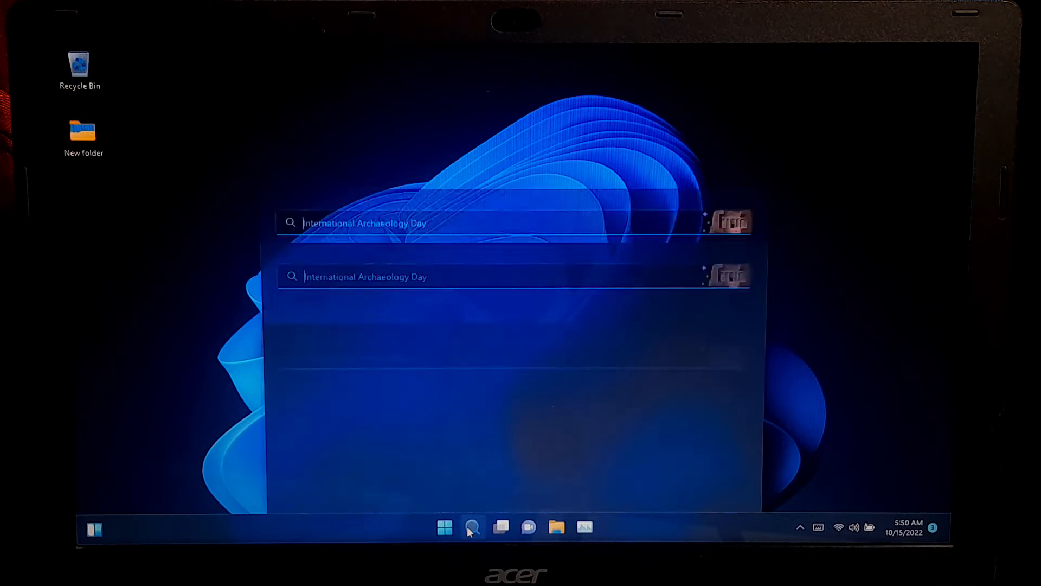
pyautogui.write('terminal')
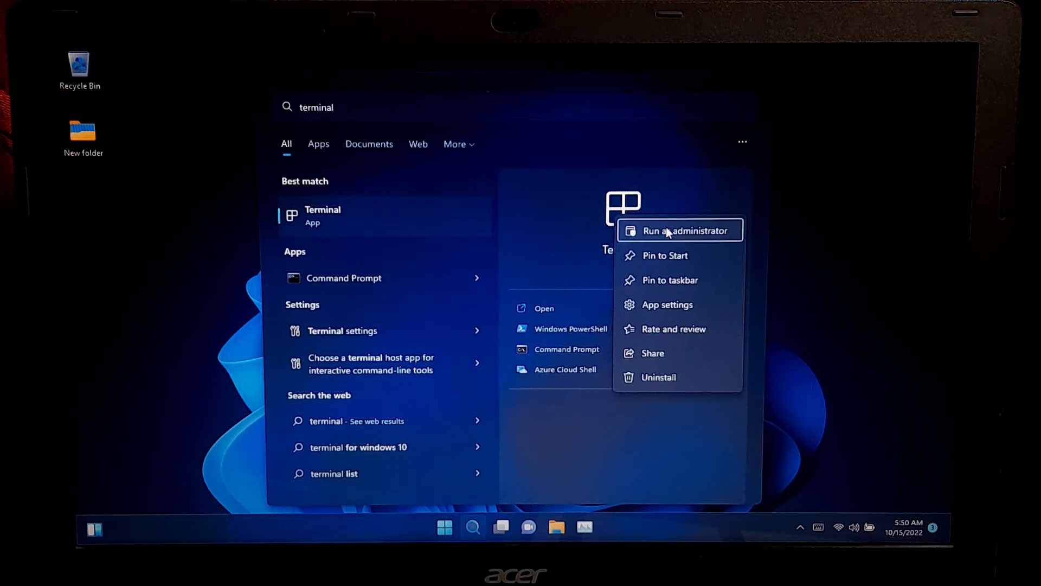
pyautogui.click(671, 230)
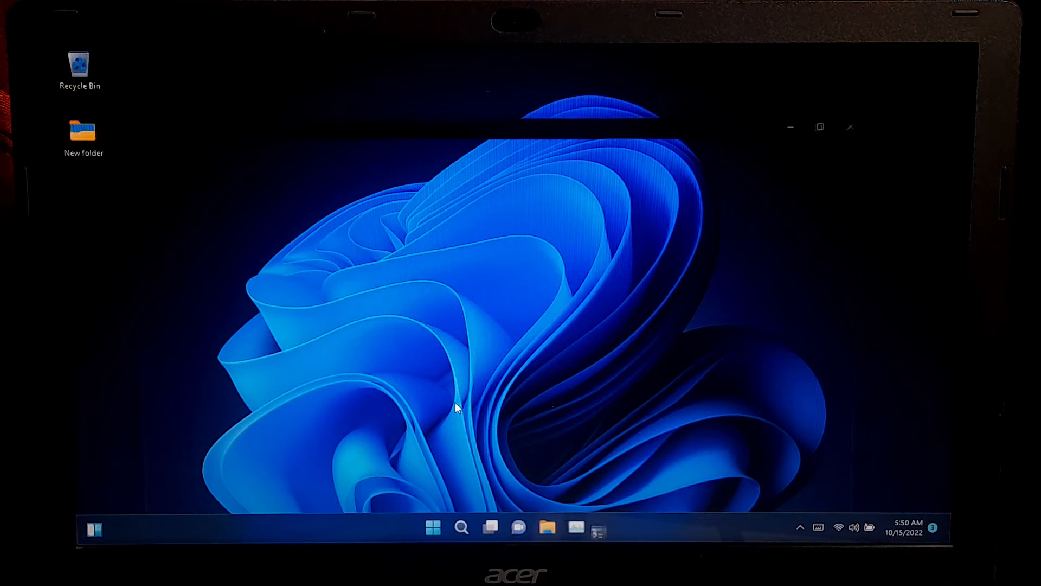
pyautogui.click(597, 527)
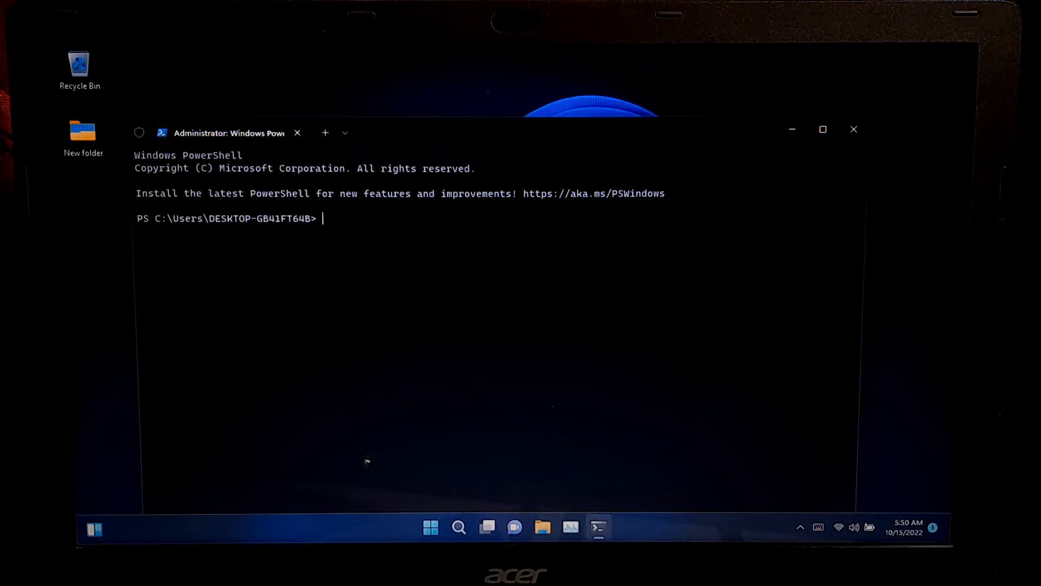
# - Run sfc /scannow and let verification reach 100% with no violations
pyautogui.write('sfc')
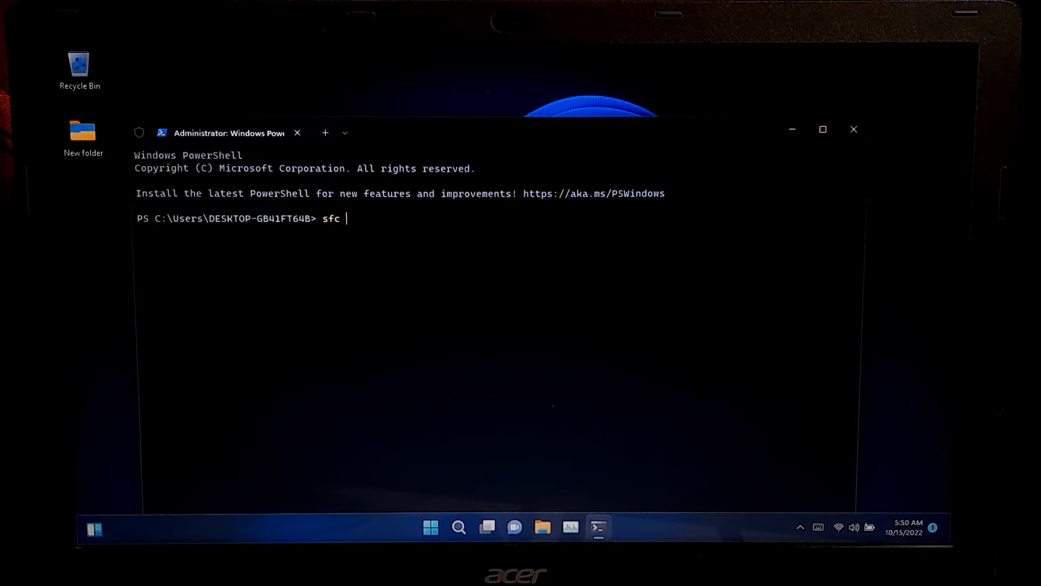
pyautogui.write('/scan')
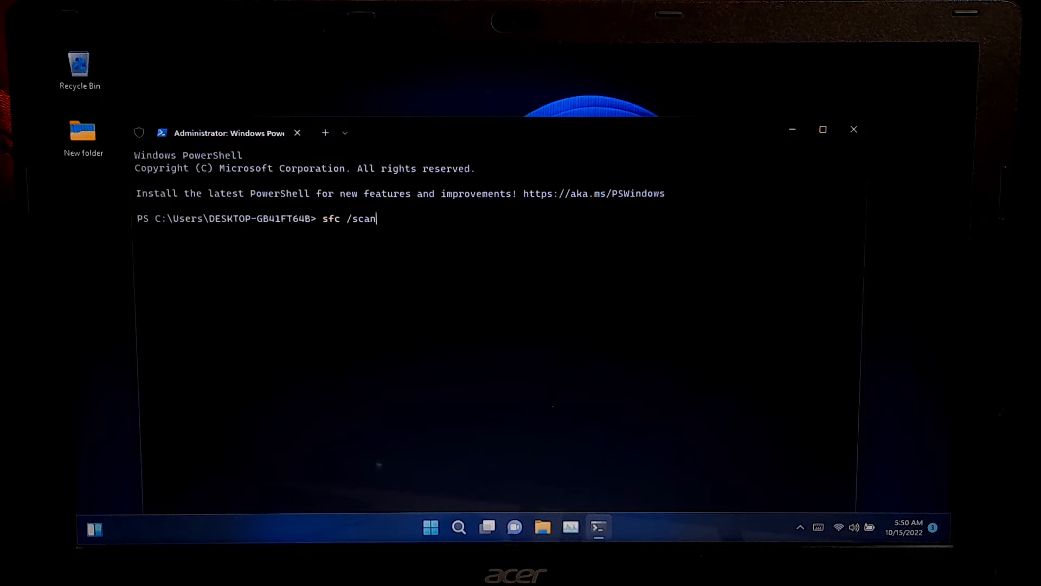
pyautogui.write('now')
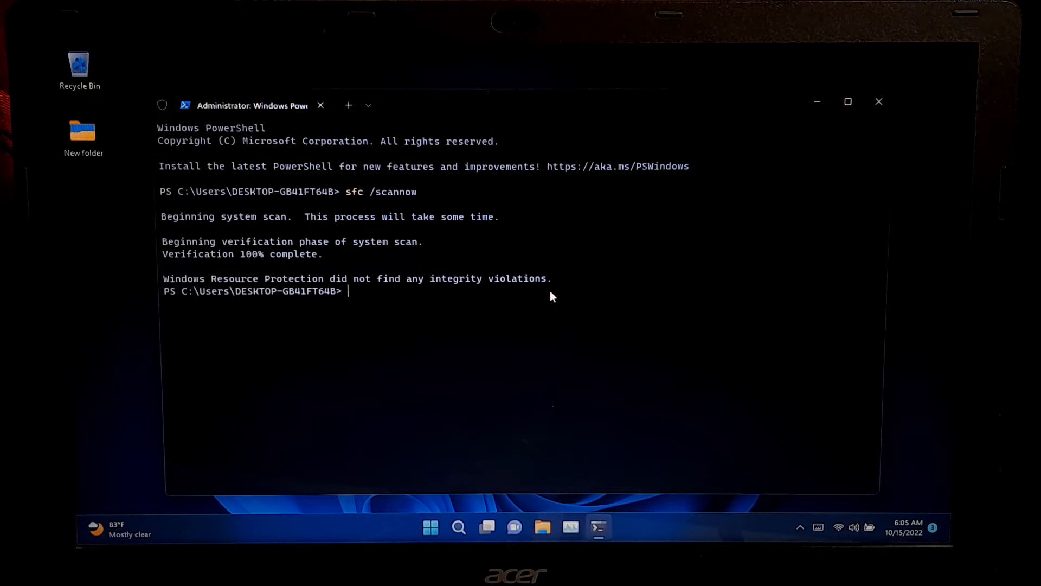
# - Run dism /online /cleanup-image /restorehealth, then close Terminal after it succeeds
pyautogui.write('dism /onlin')
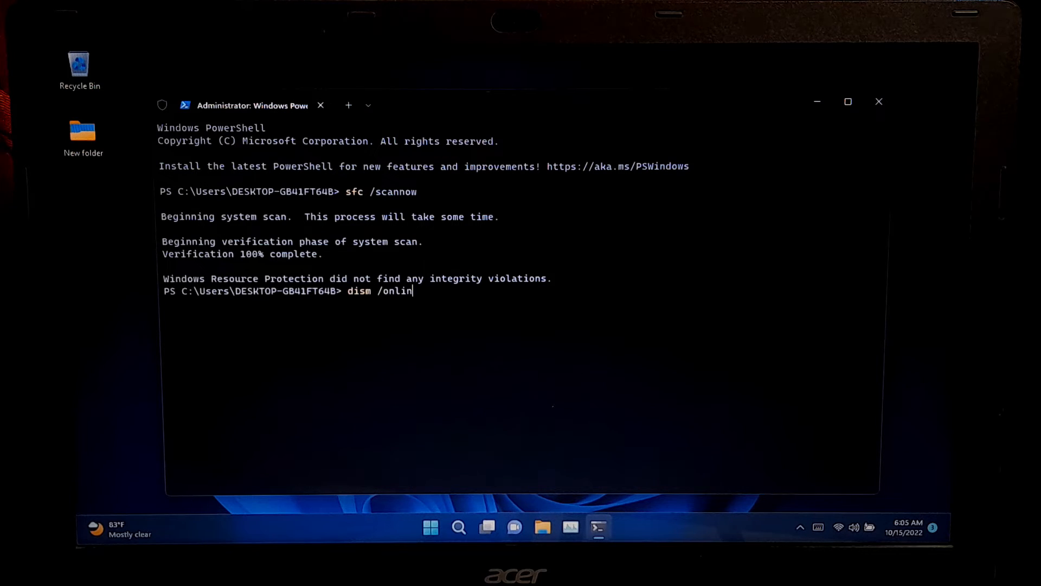
pyautogui.write('e')
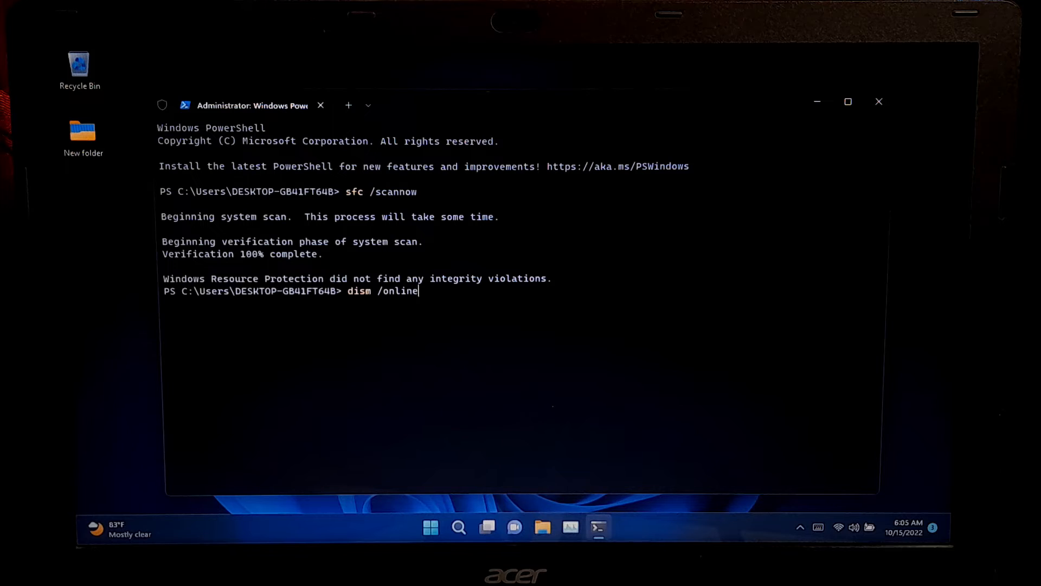
pyautogui.write('/cleanup')
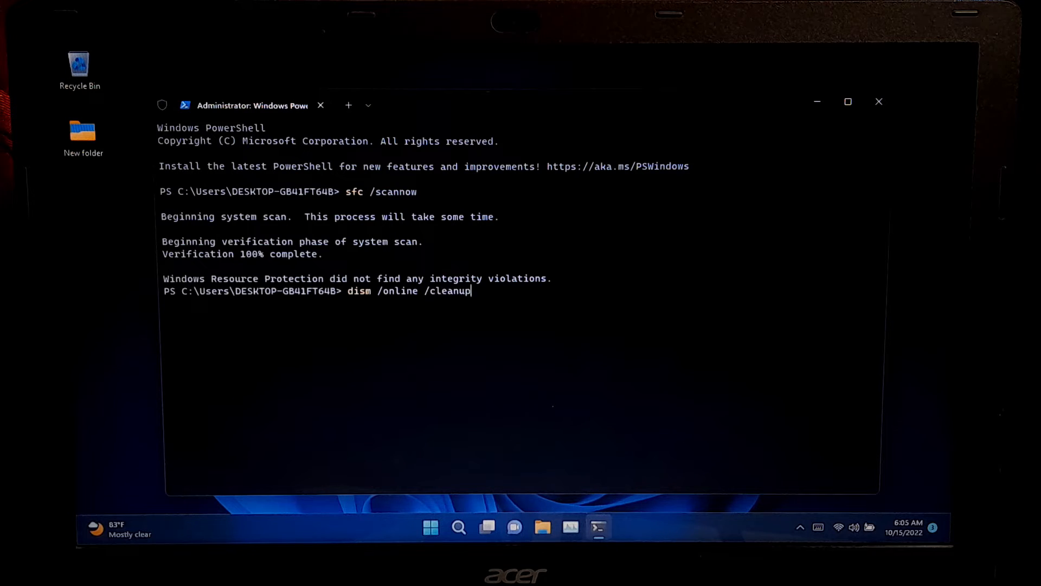
pyautogui.write('-image /')
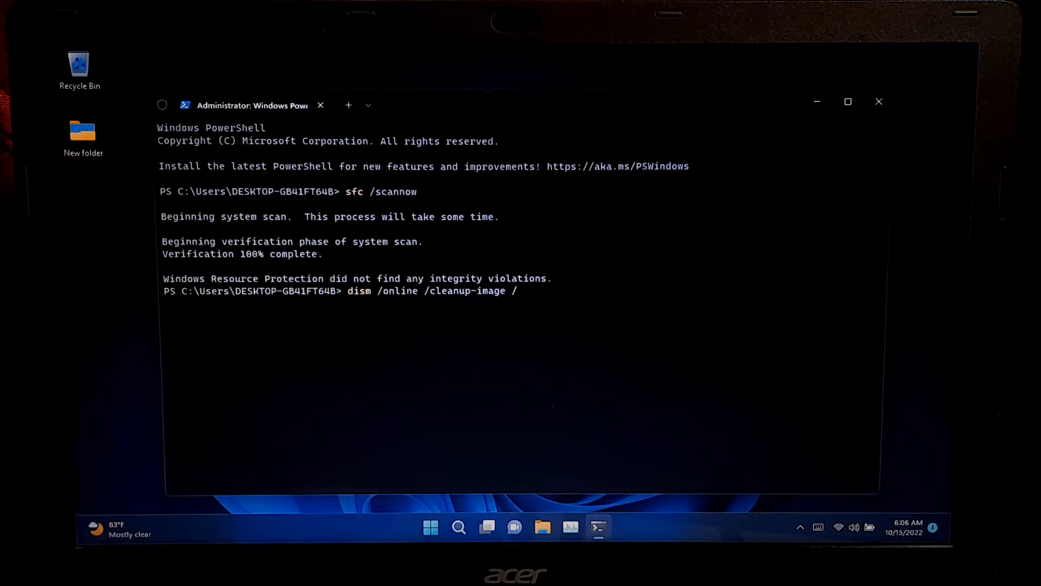
pyautogui.write('restorehealth')
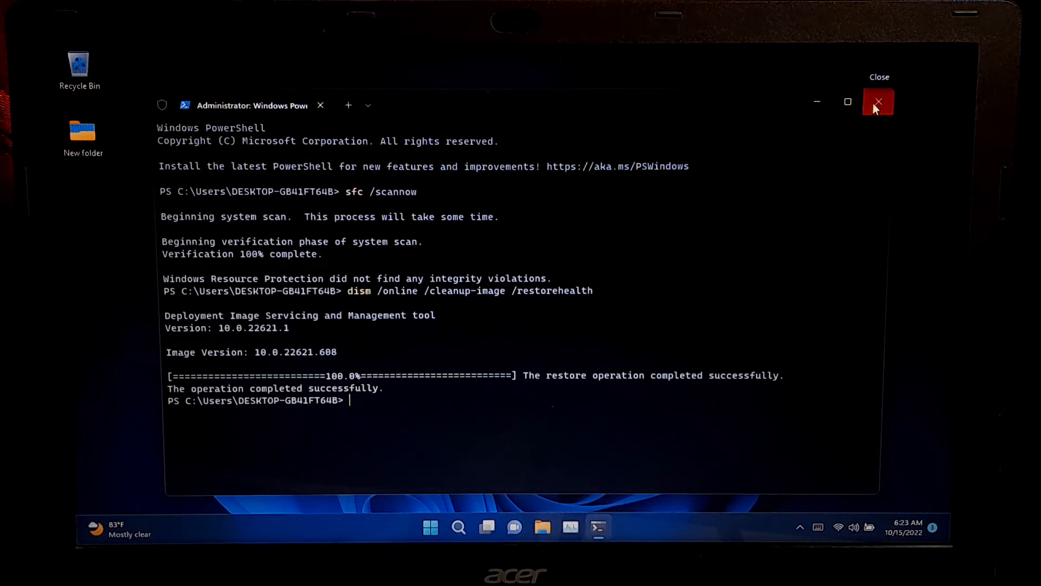
pyautogui.click(878, 102)
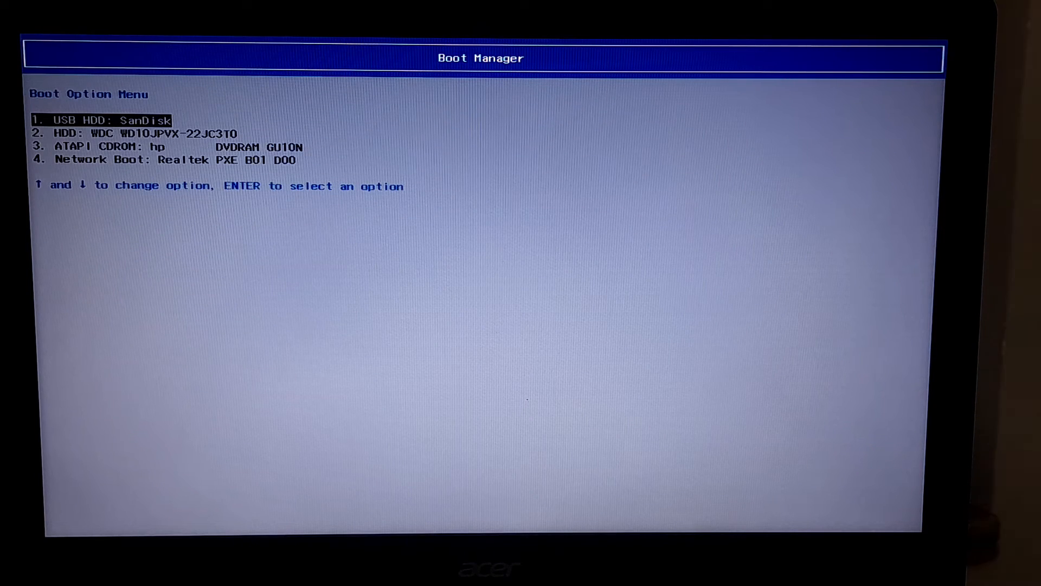
# - Choose USB HDD: SanDisk in the Boot Option Menu
pyautogui.press('Down')
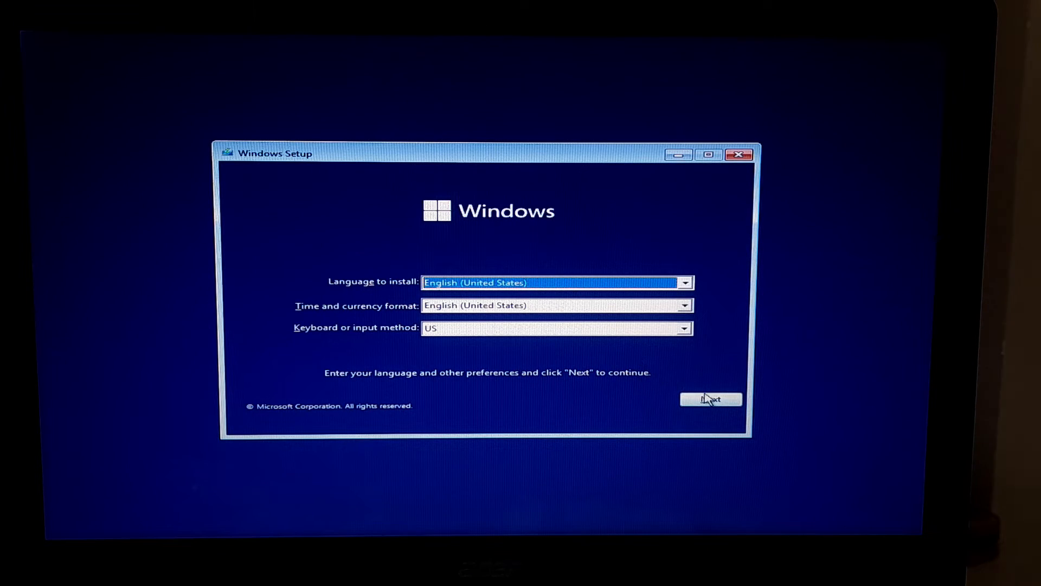
# - Accept English (United States) preferences and choose Repair your computer
pyautogui.click(710, 399)
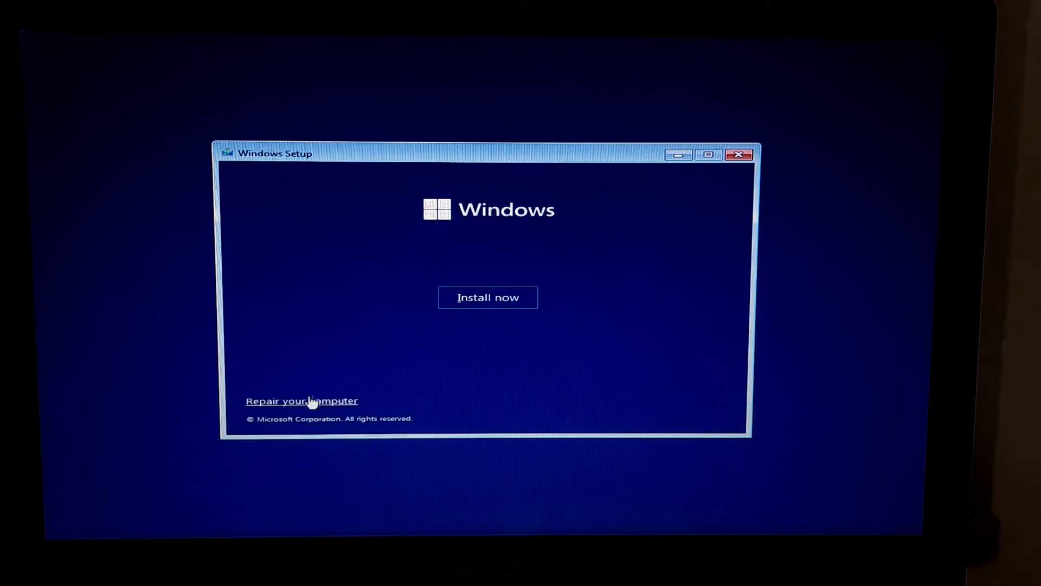
pyautogui.click(302, 401)
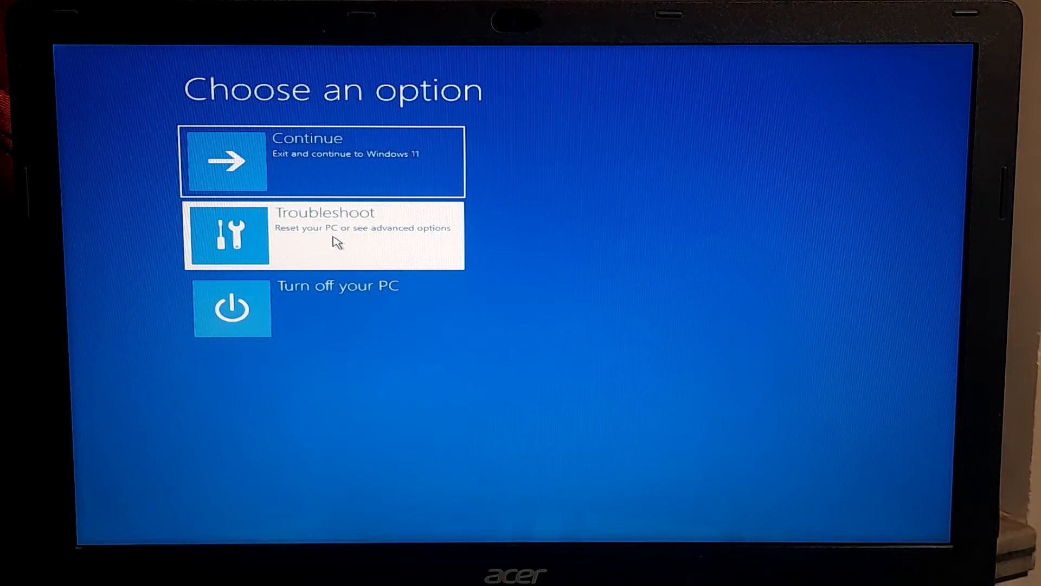
# - Go to Troubleshoot and launch System Restore from Advanced options
pyautogui.click(323, 235)
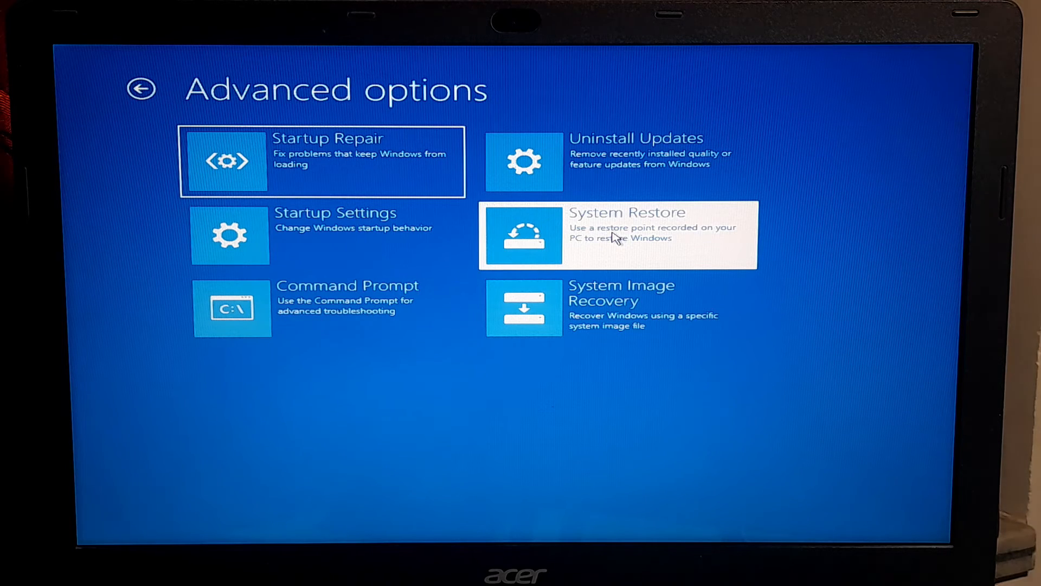
pyautogui.click(616, 234)
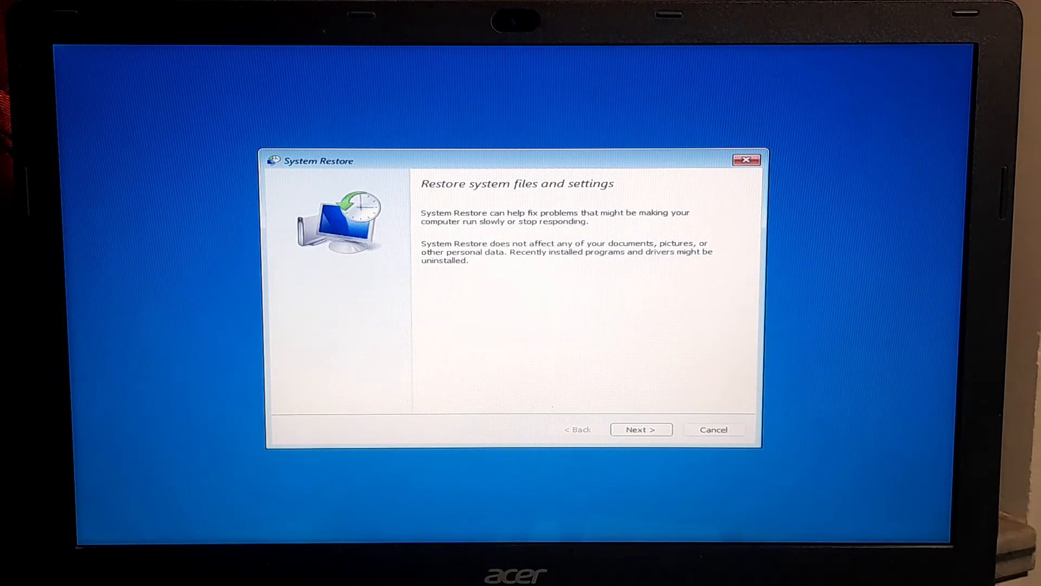
pyautogui.moveTo(621, 369)
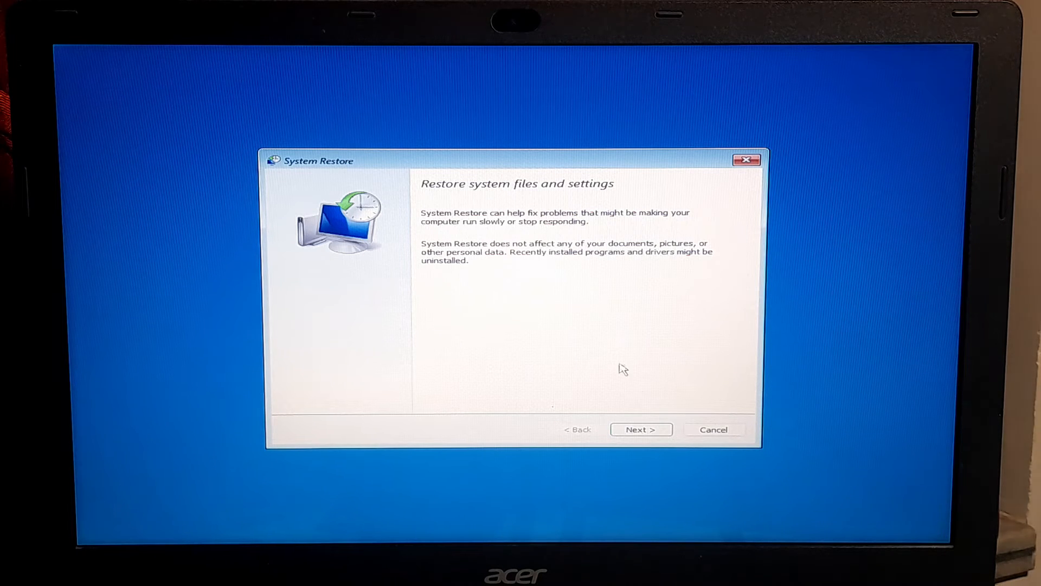
# - Roll back to the 10/13/2022 5:04:05 AM Windows Modules Installer restore point
pyautogui.click(639, 429)
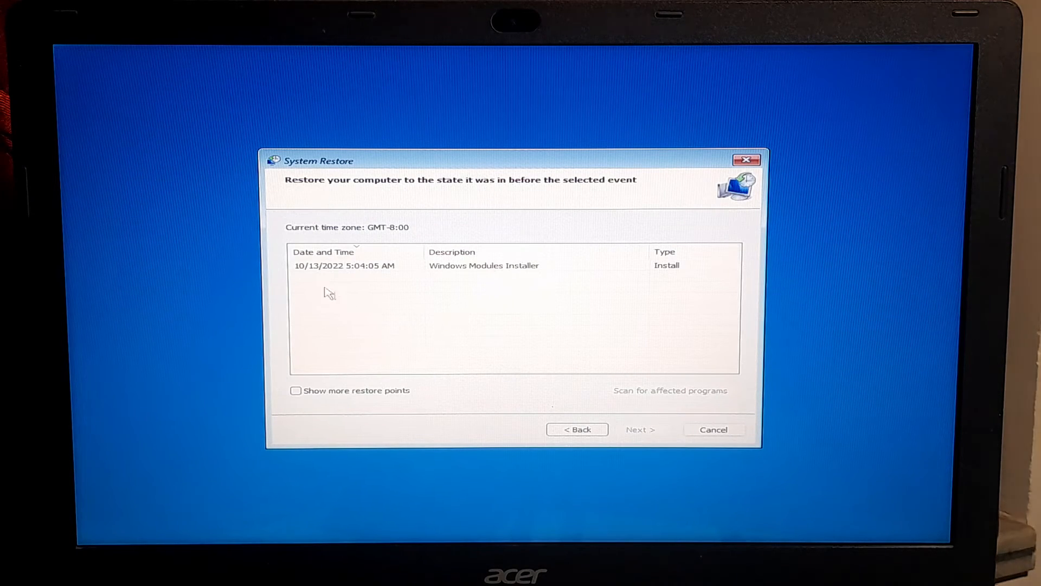
pyautogui.click(485, 265)
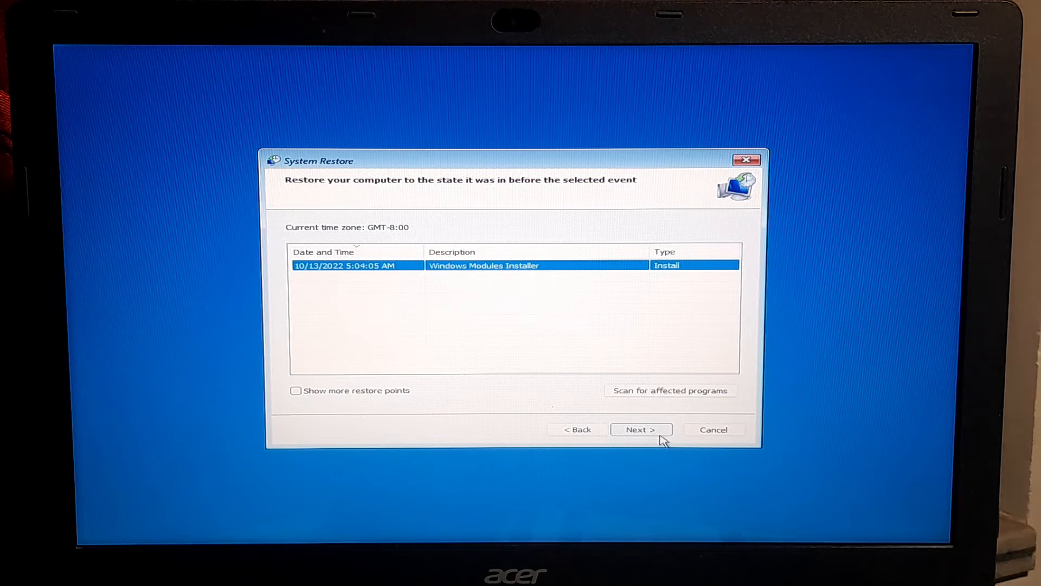
pyautogui.click(639, 429)
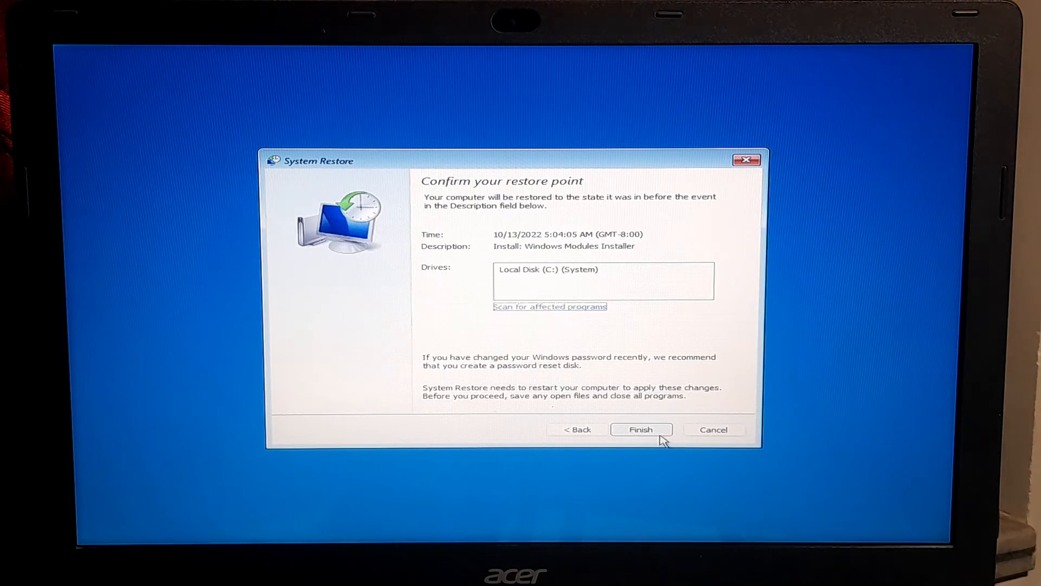
pyautogui.click(640, 429)
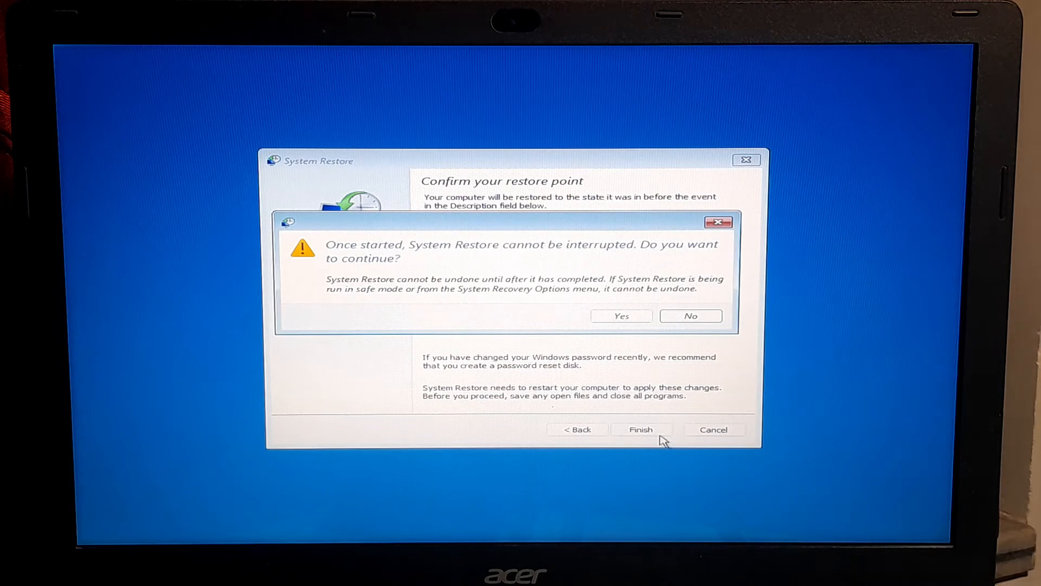
pyautogui.moveTo(422, 254)
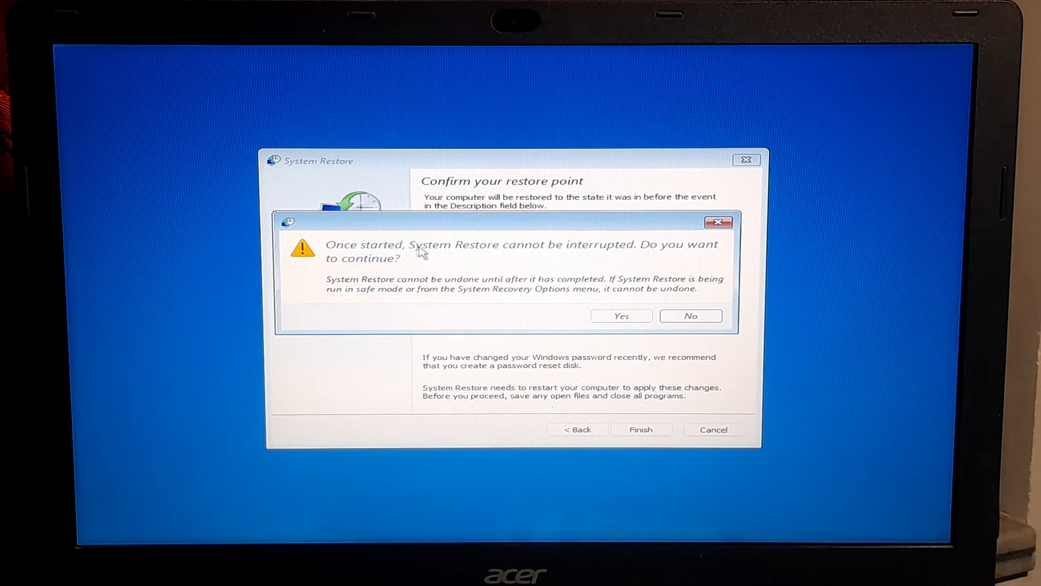
pyautogui.moveTo(349, 266)
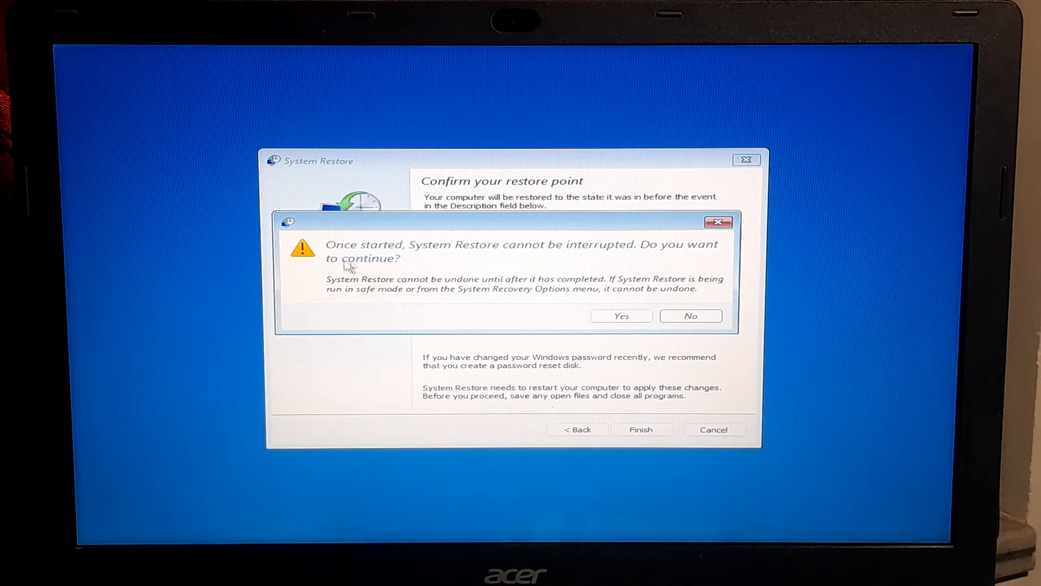
pyautogui.click(620, 316)
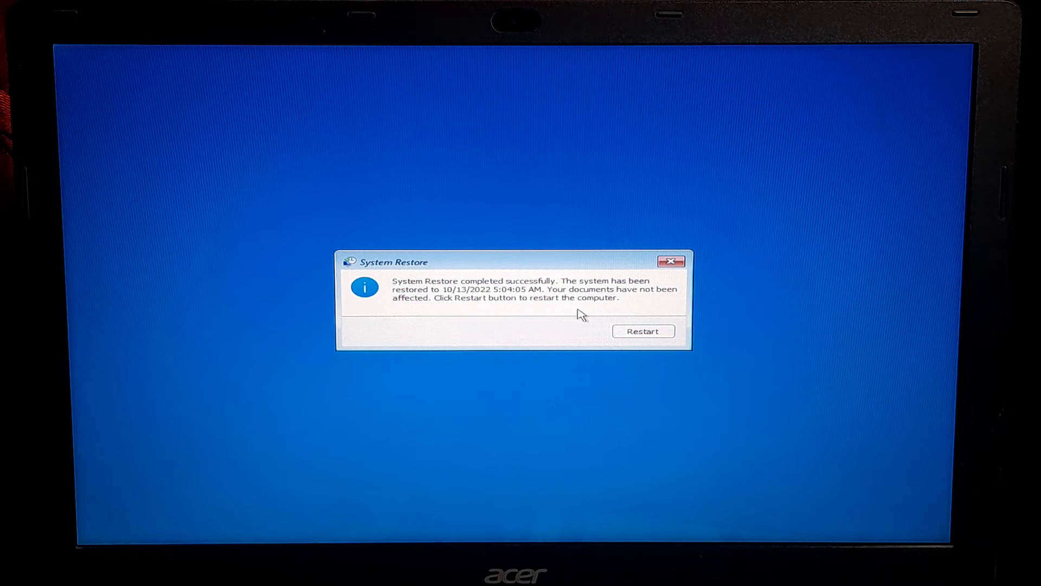
# - Restart the laptop to complete the System Restore
pyautogui.click(642, 331)
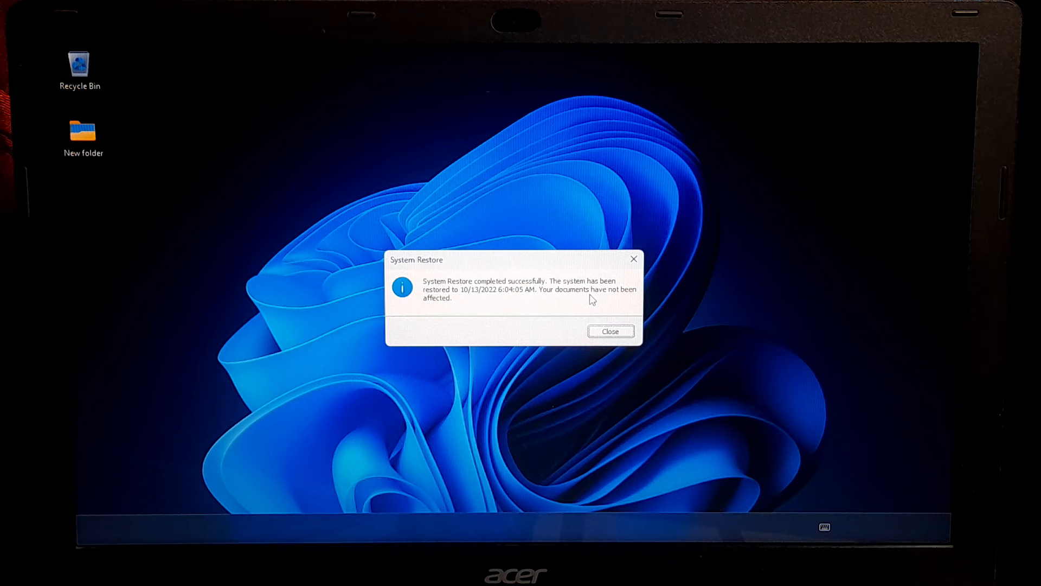
pyautogui.moveTo(498, 308)
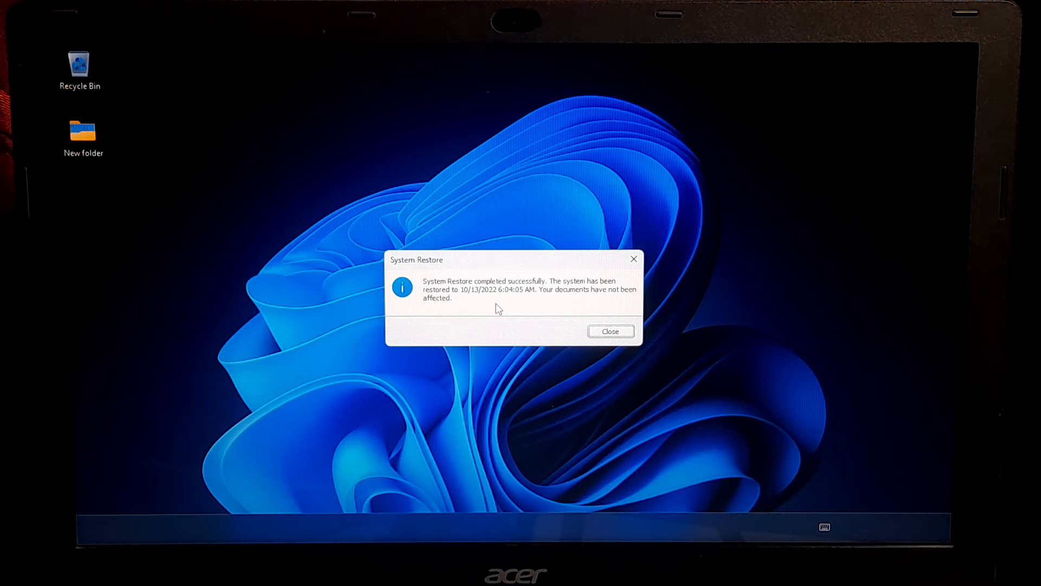
pyautogui.moveTo(626, 335)
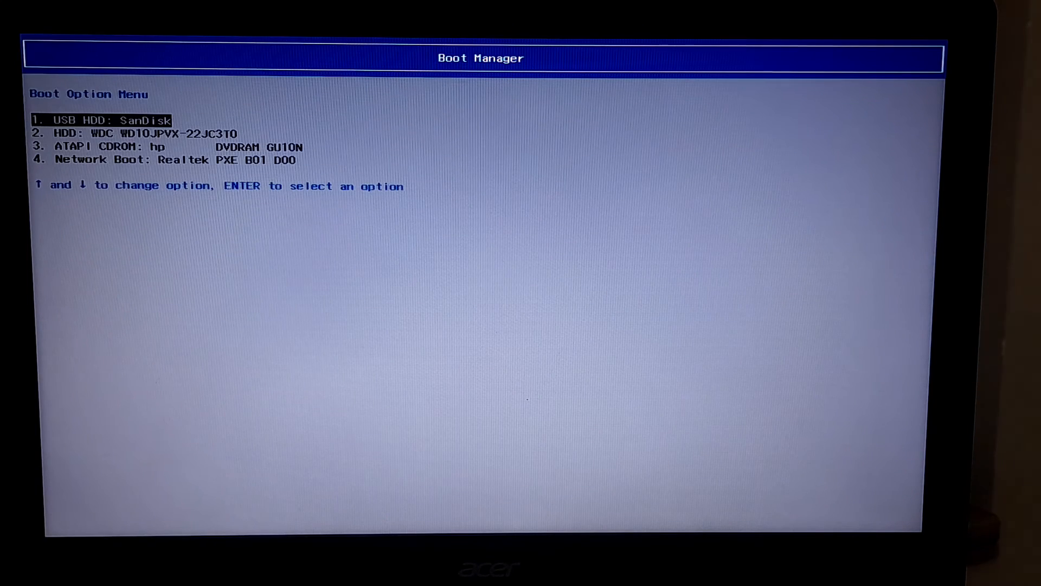
# - Select HDD: WDC WD10JPVX-22JC3T0 in Boot Manager to boot from it
pyautogui.press('Down')
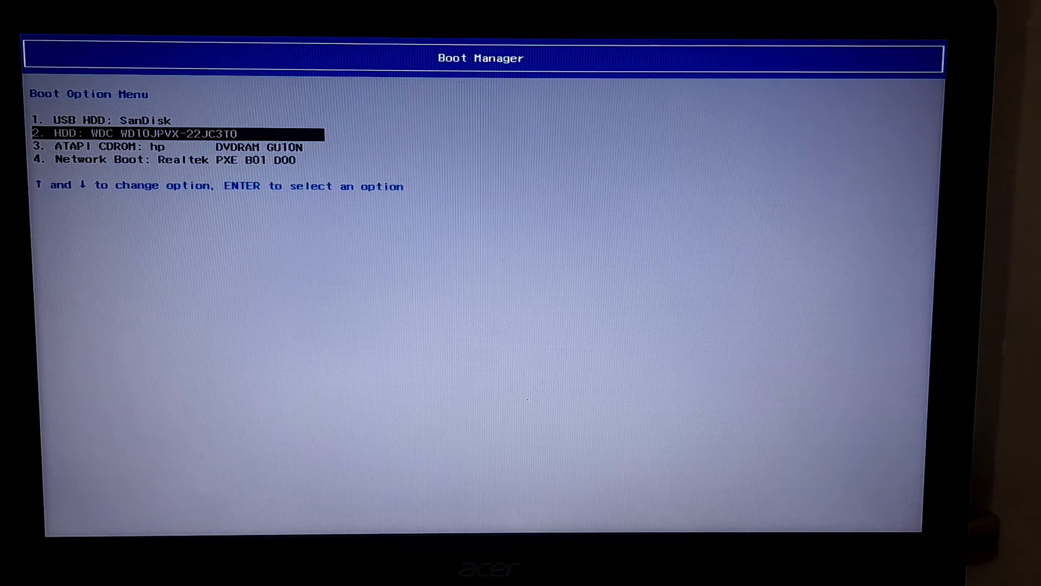
pyautogui.press('up')
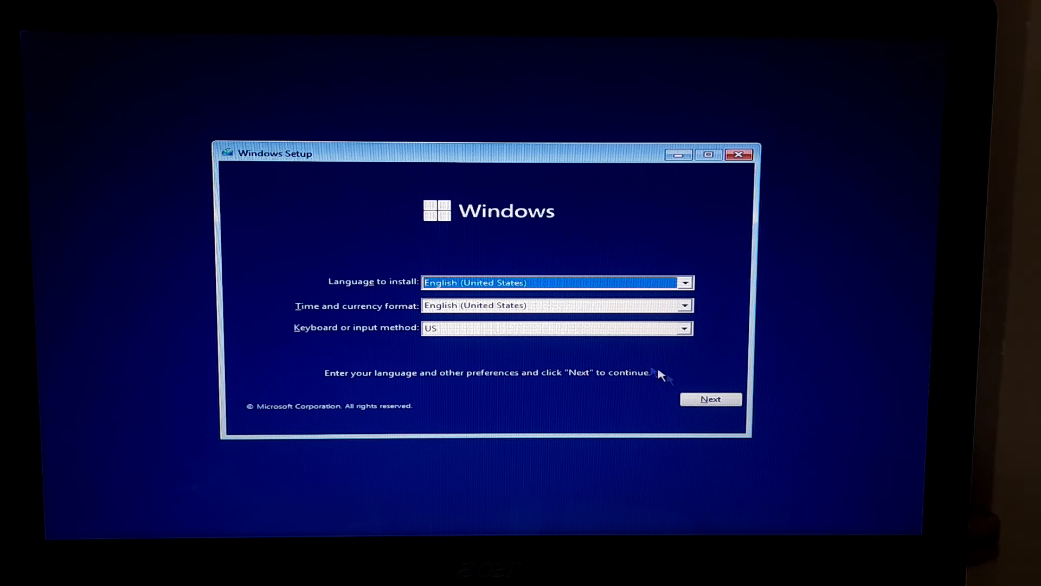
# - Open Command Prompt from Setup and set its font size to 24
pyautogui.click(710, 399)
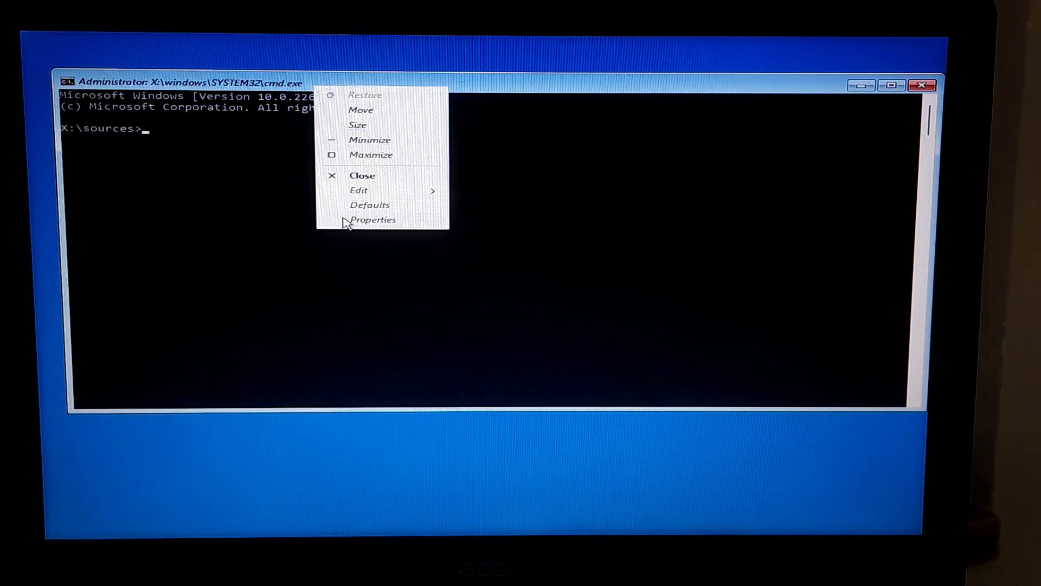
pyautogui.click(374, 219)
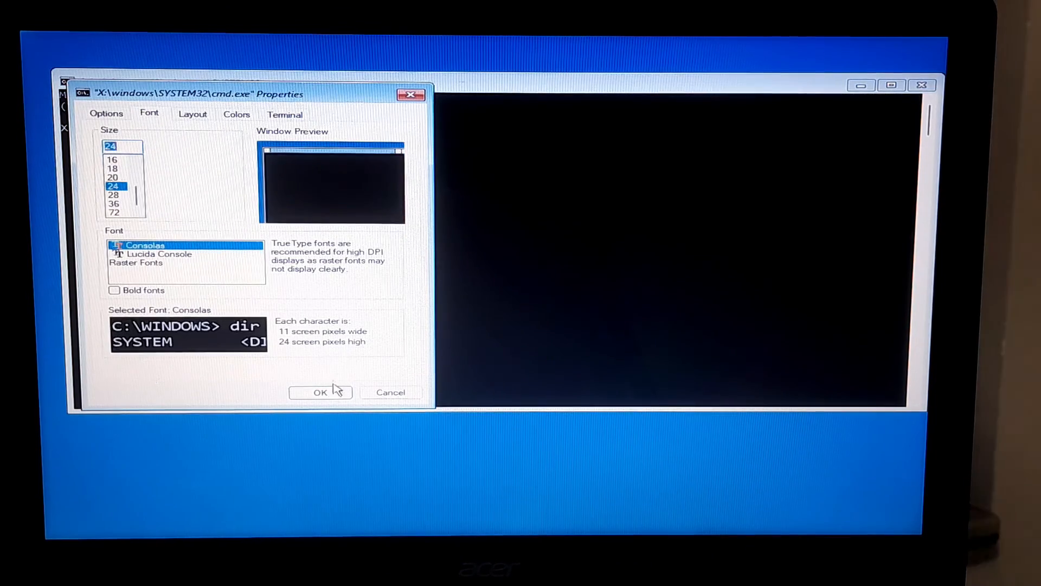
pyautogui.click(320, 392)
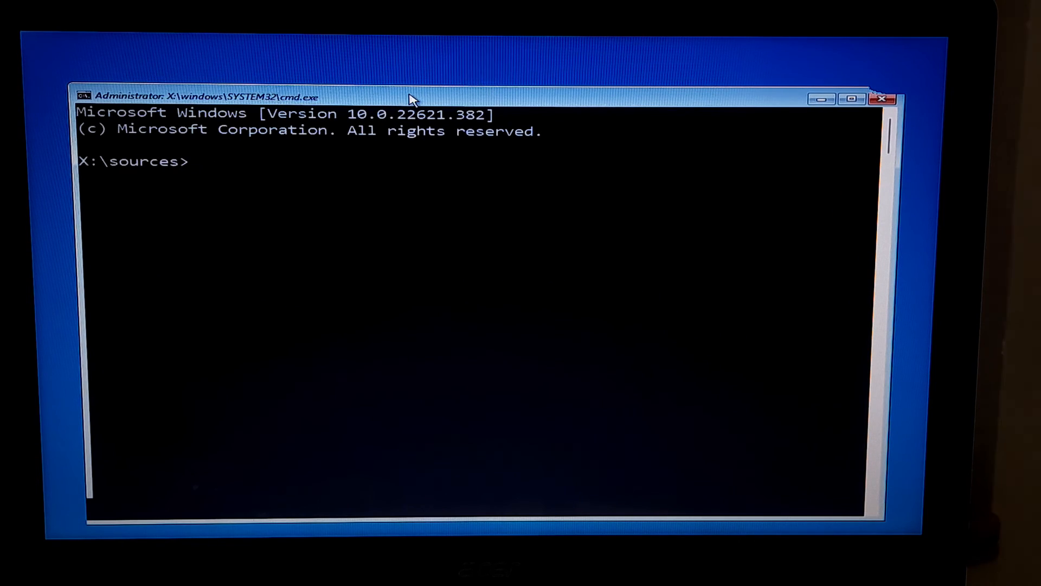
# - Run bcdedit to show the Windows Boot Loader entry on partition G:
pyautogui.write('bcdedit')
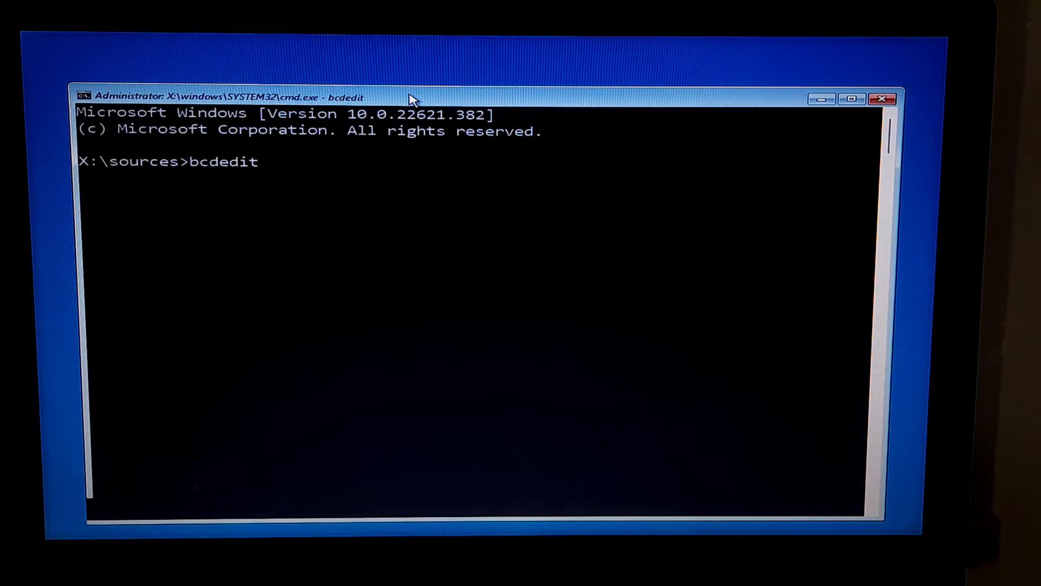
pyautogui.press('enter')
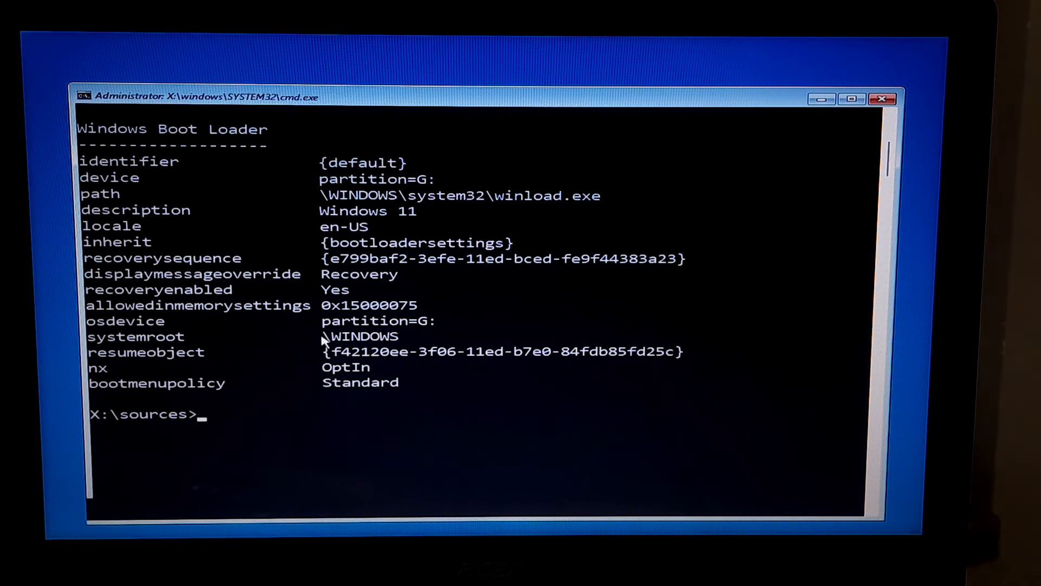
pyautogui.moveTo(411, 338)
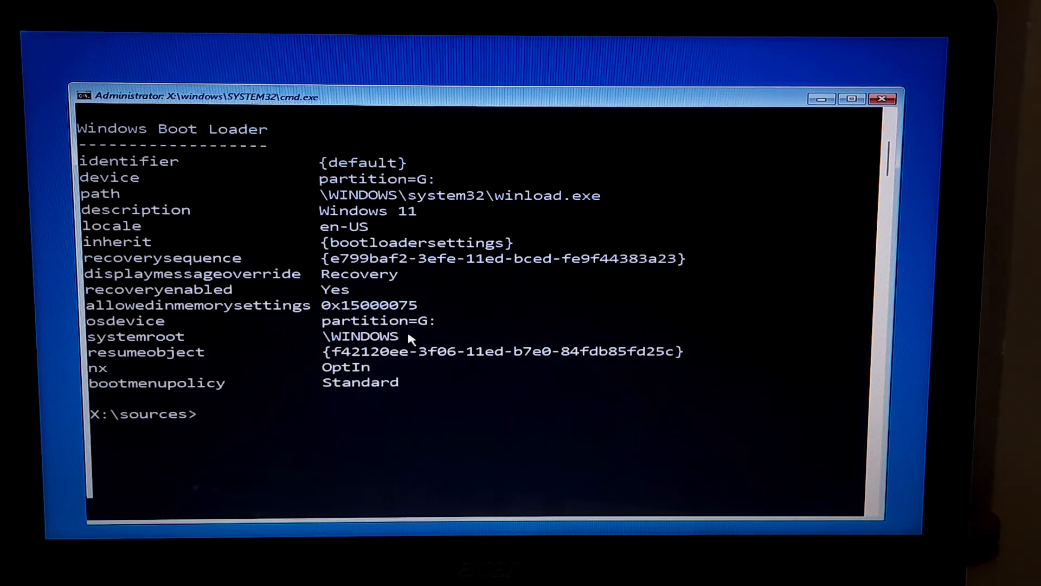
# - Run sfc /SCANNOW /OFFBOOTDIR=G:\ /OFFWINDIR=G:\WINDOWS against the offline installation
pyautogui.write('sfc /SC')
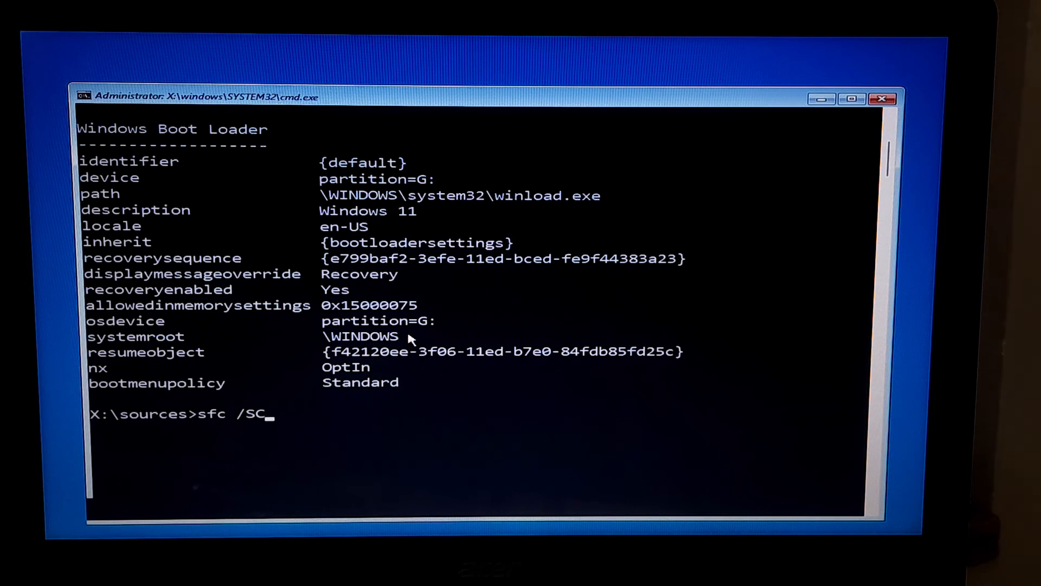
pyautogui.write('ANNOW')
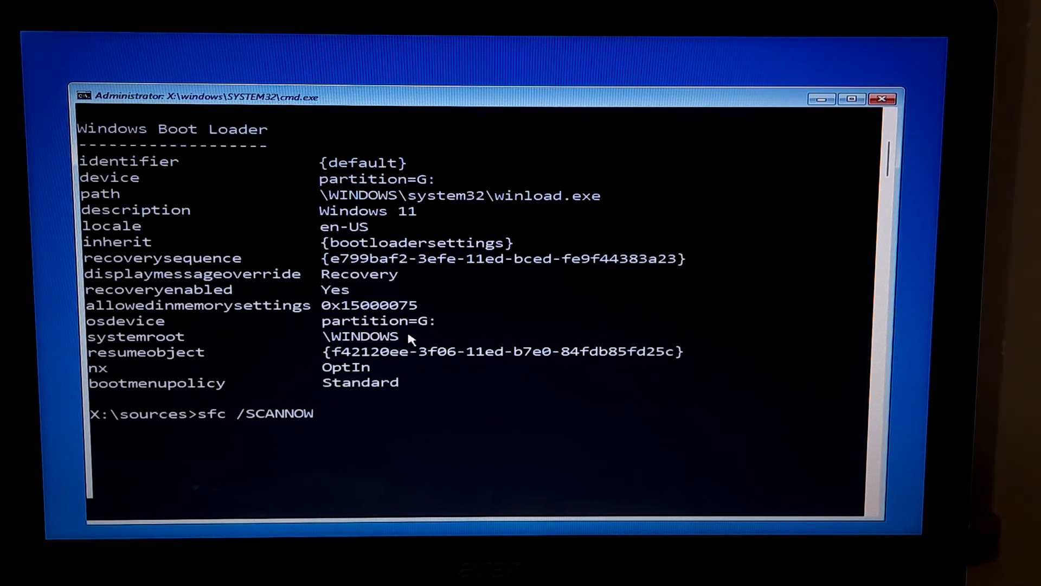
pyautogui.write('/OFF')
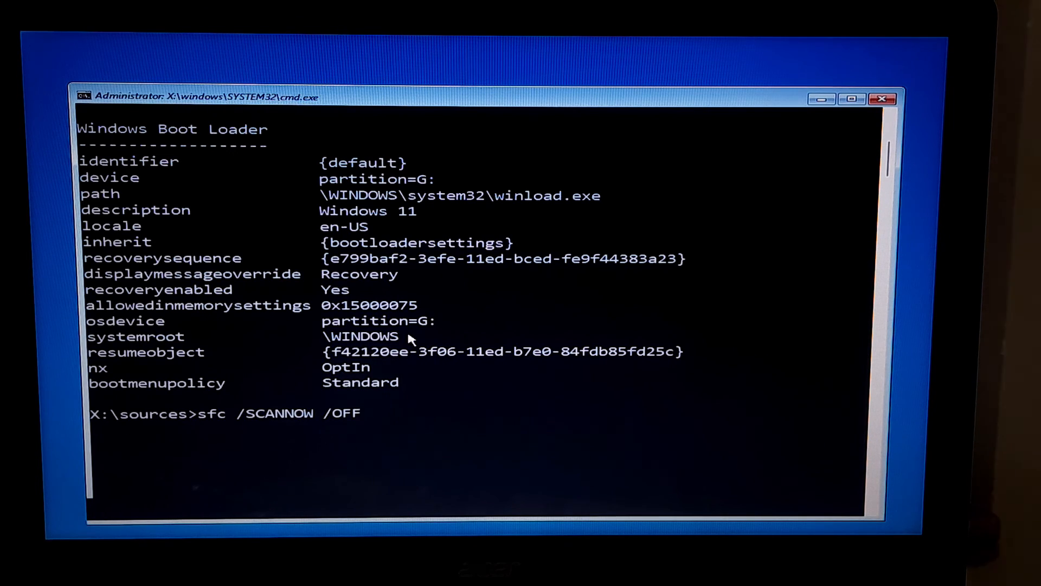
pyautogui.write('B')
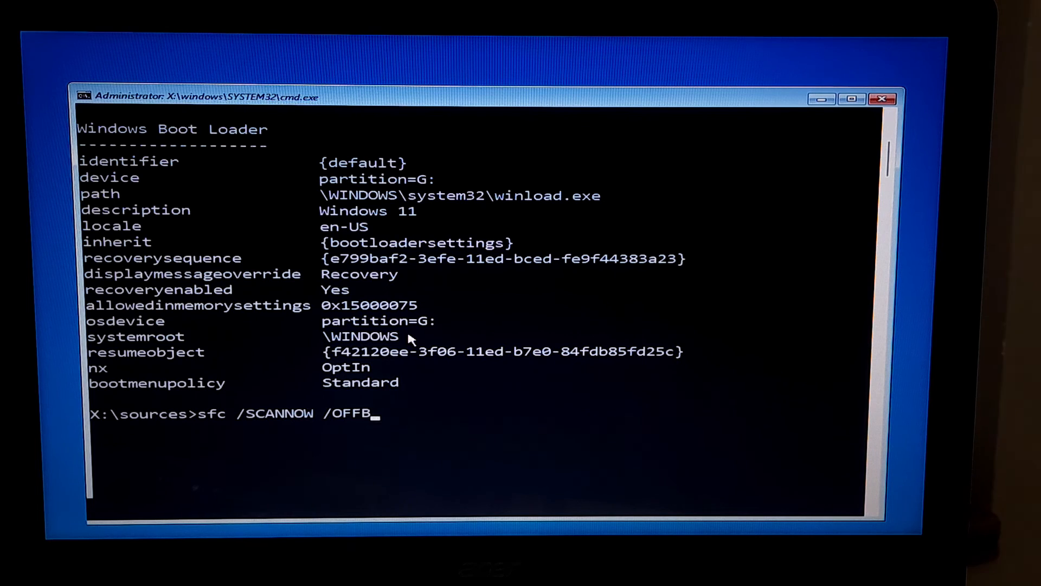
pyautogui.write('OOTDIR')
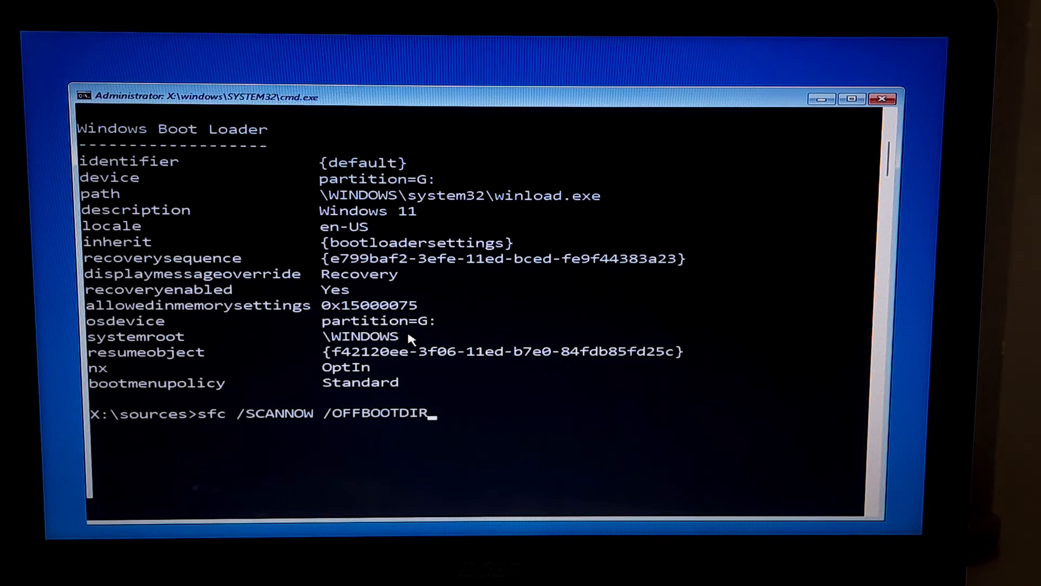
pyautogui.write('=G:\\ /')
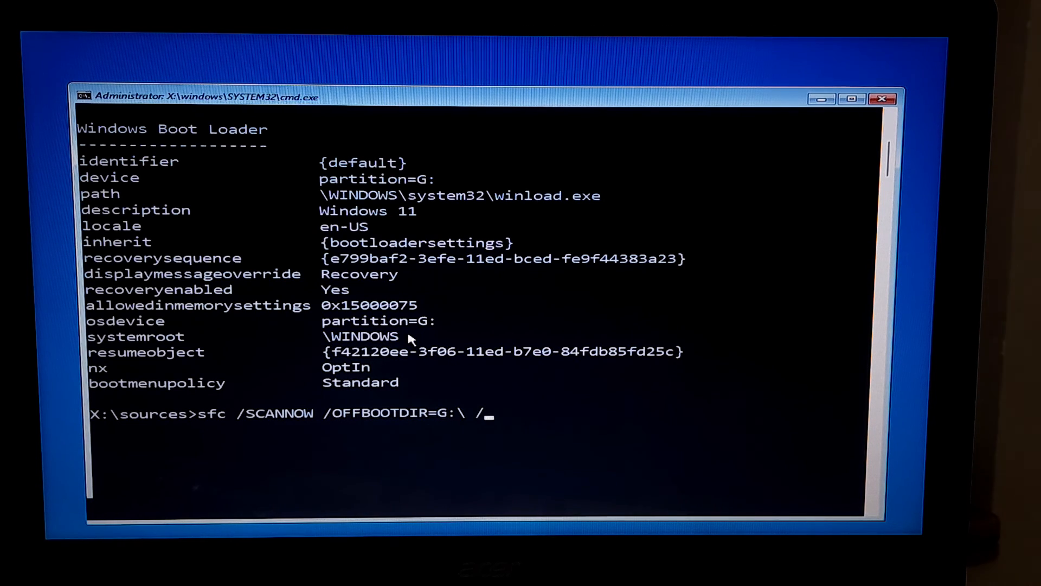
pyautogui.write('OFFWI')
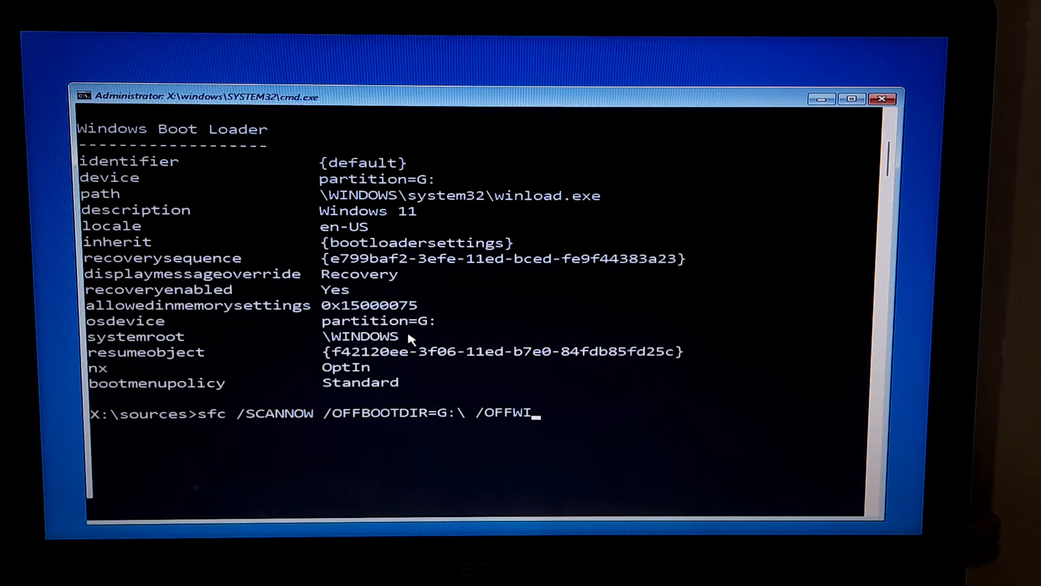
pyautogui.write('NDIR')
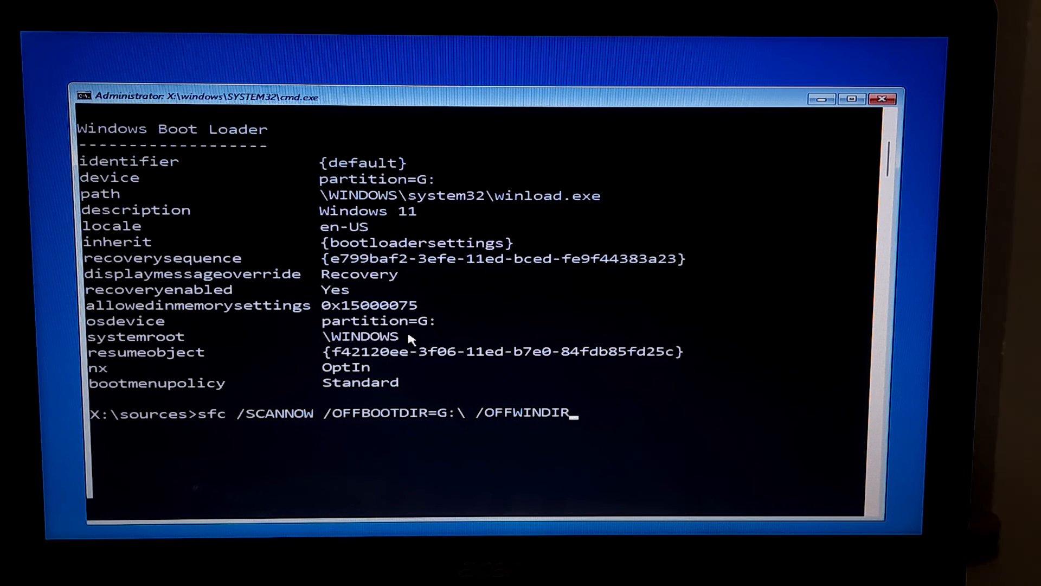
pyautogui.write('=G:\\')
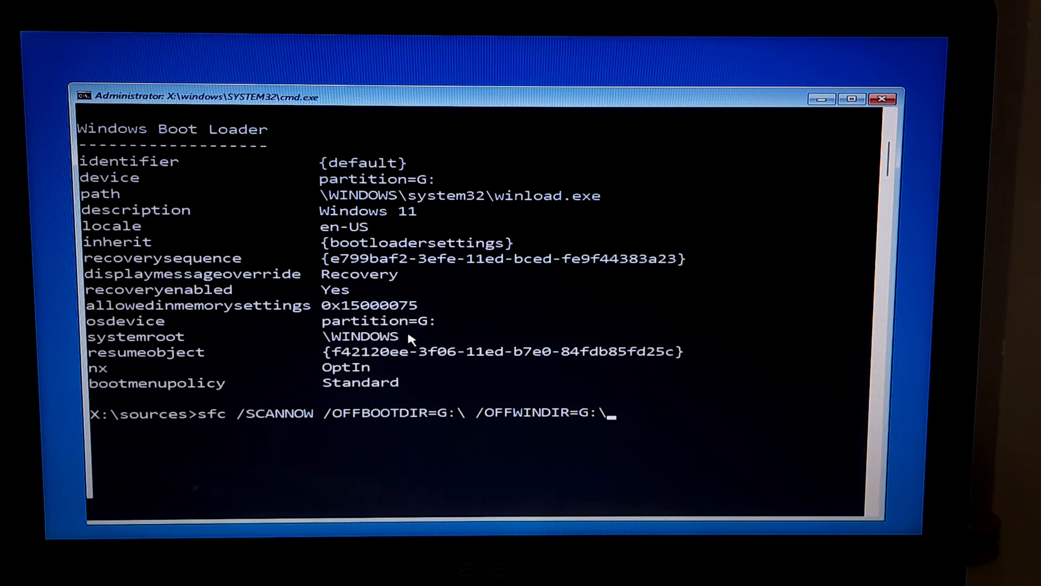
pyautogui.moveTo(402, 343)
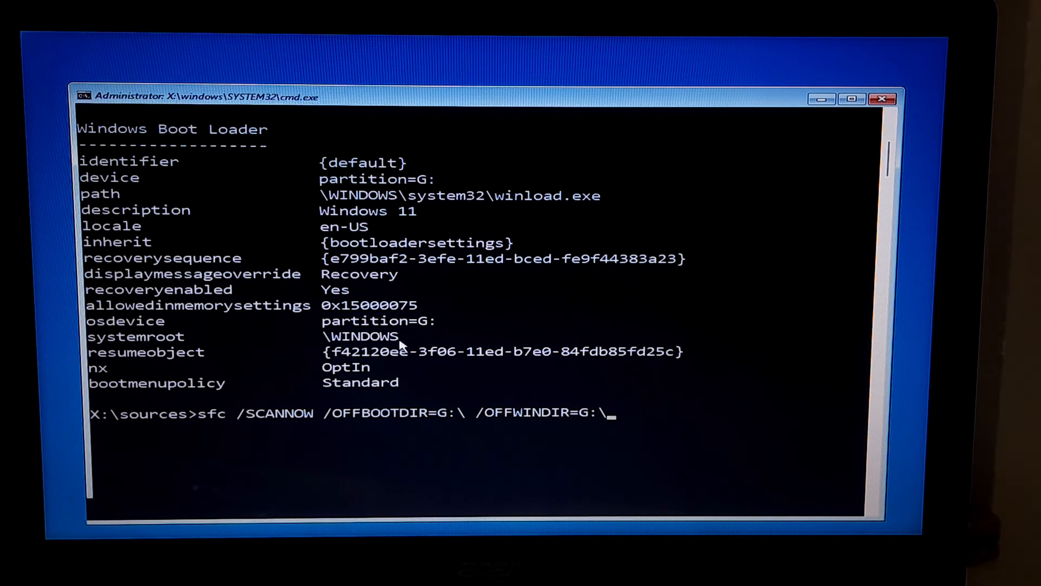
pyautogui.write('WINDOWS')
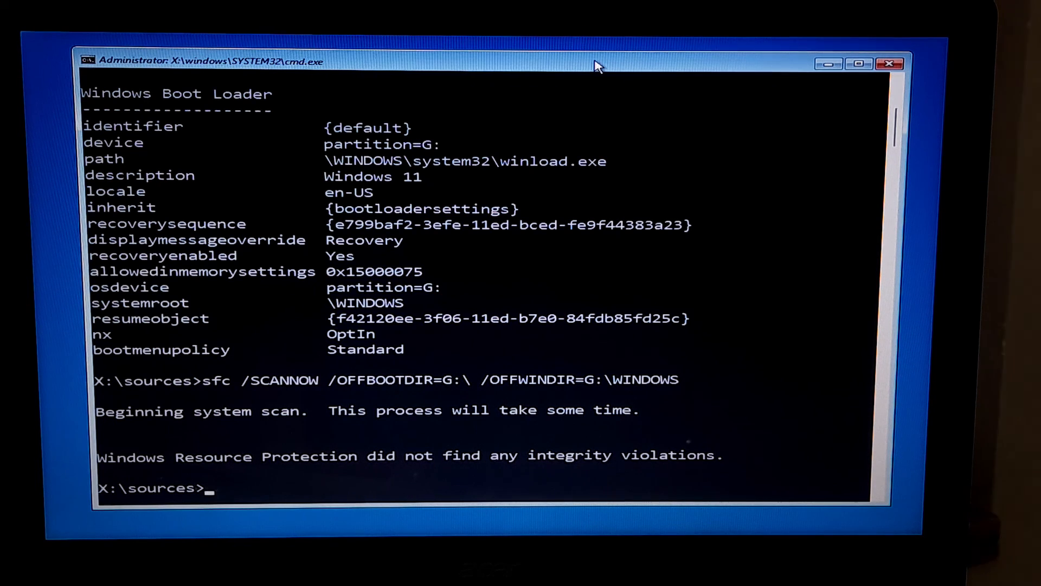
pyautogui.moveTo(335, 470)
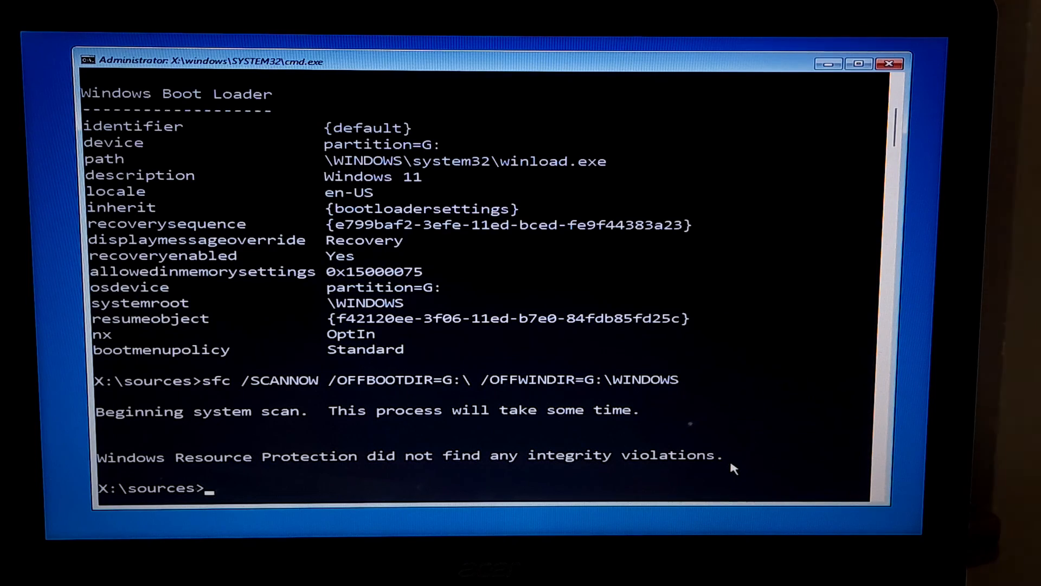
pyautogui.write('exi')
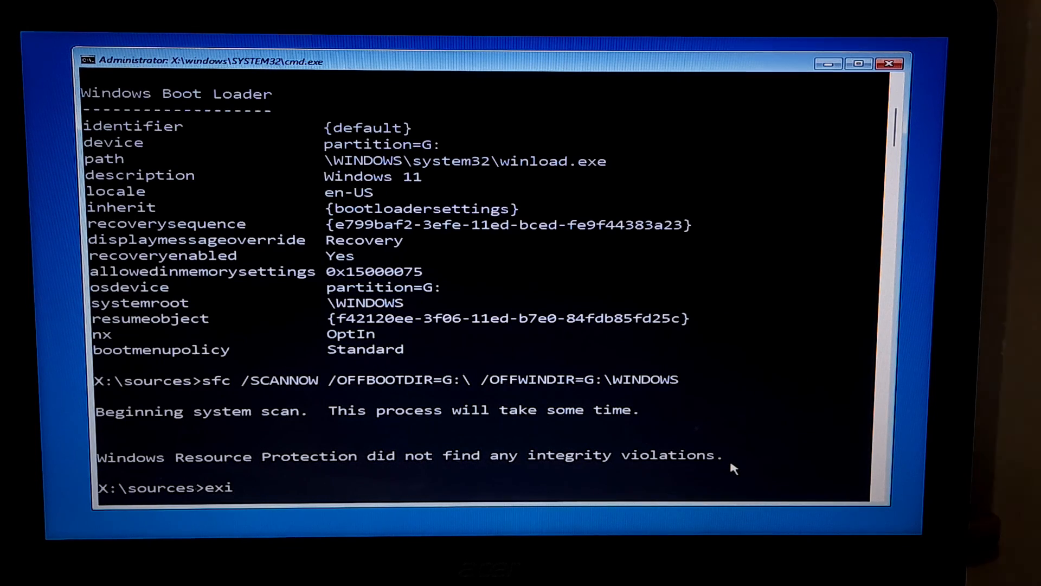